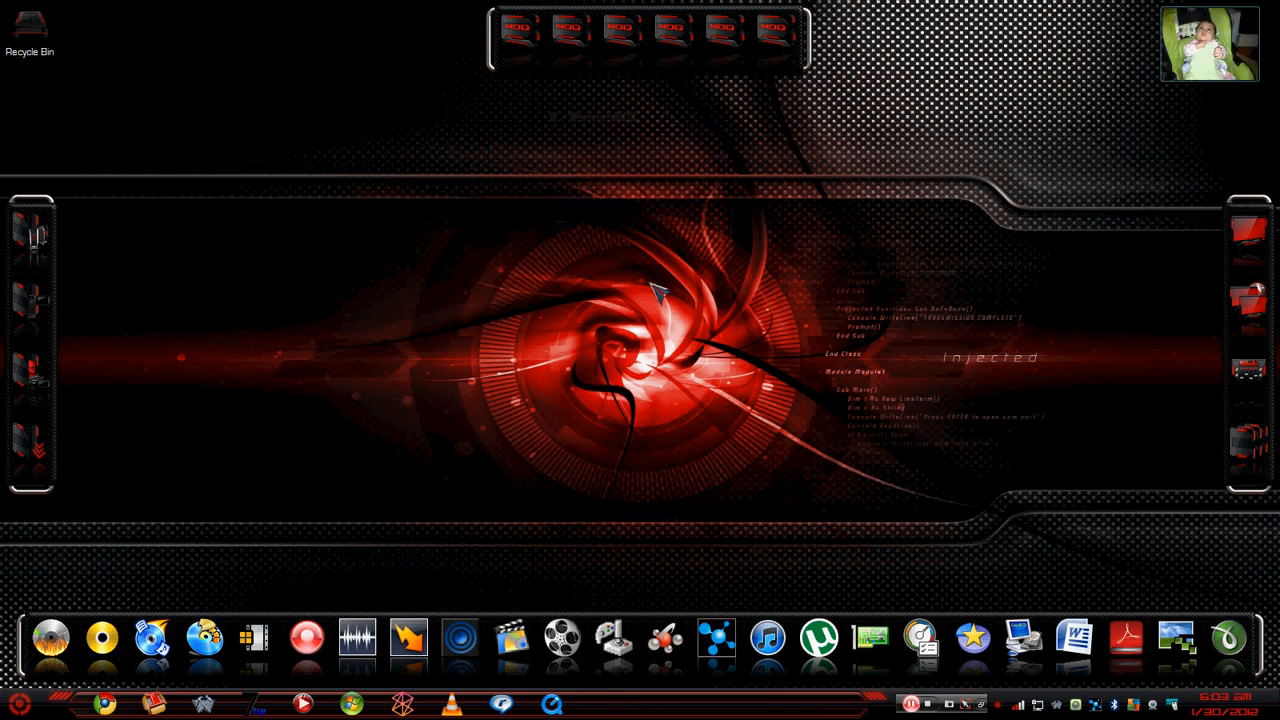
mouse_move(650, 290)
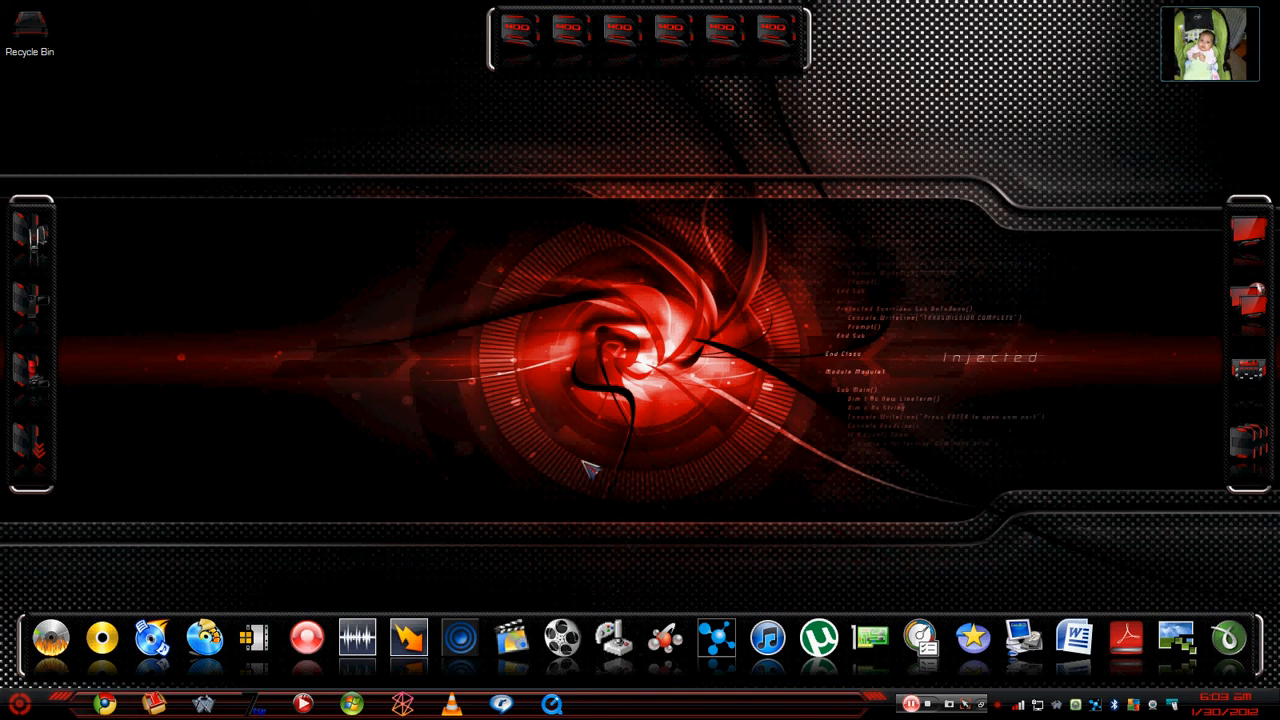
mouse_move(623, 422)
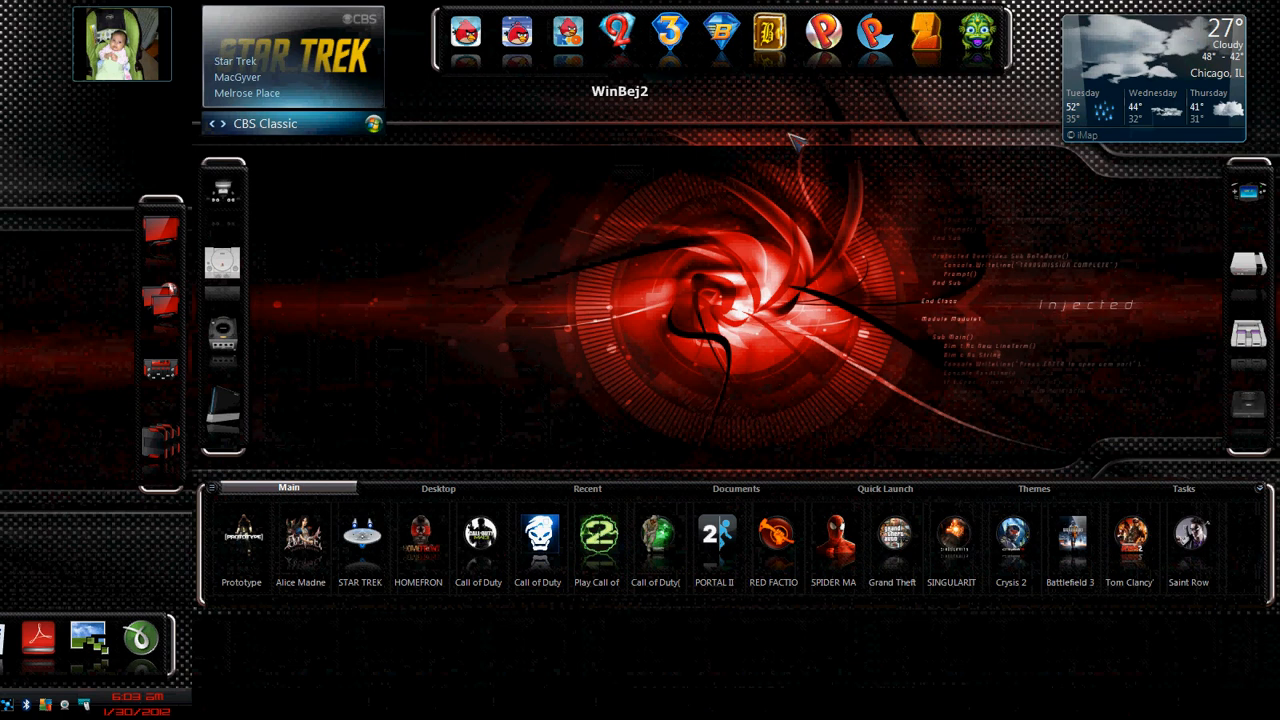
mouse_move(435, 410)
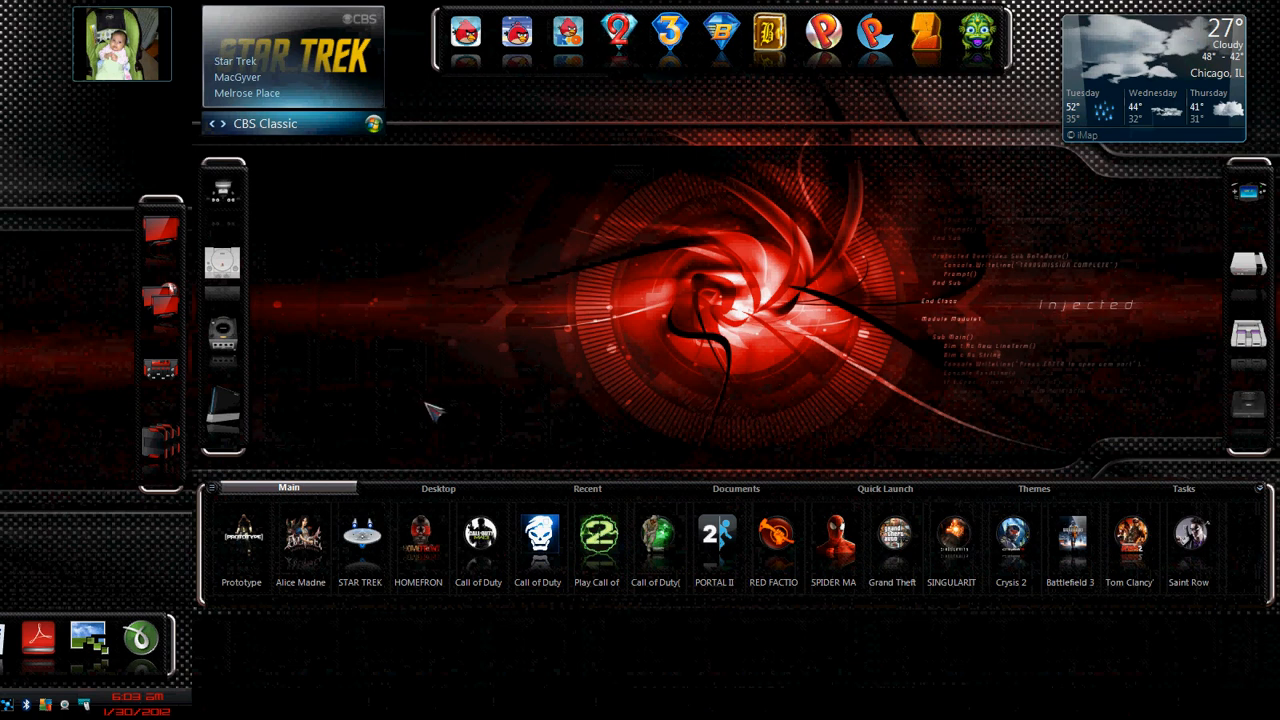
mouse_move(1178, 197)
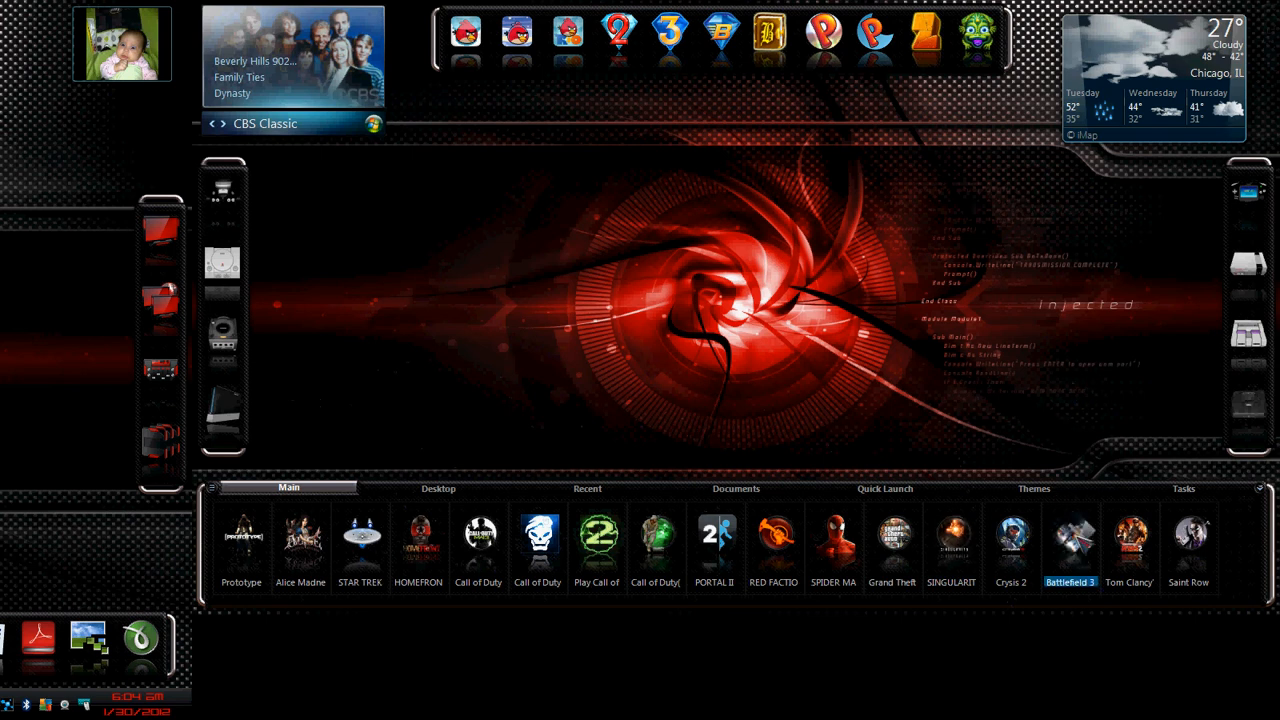
mouse_move(1005, 398)
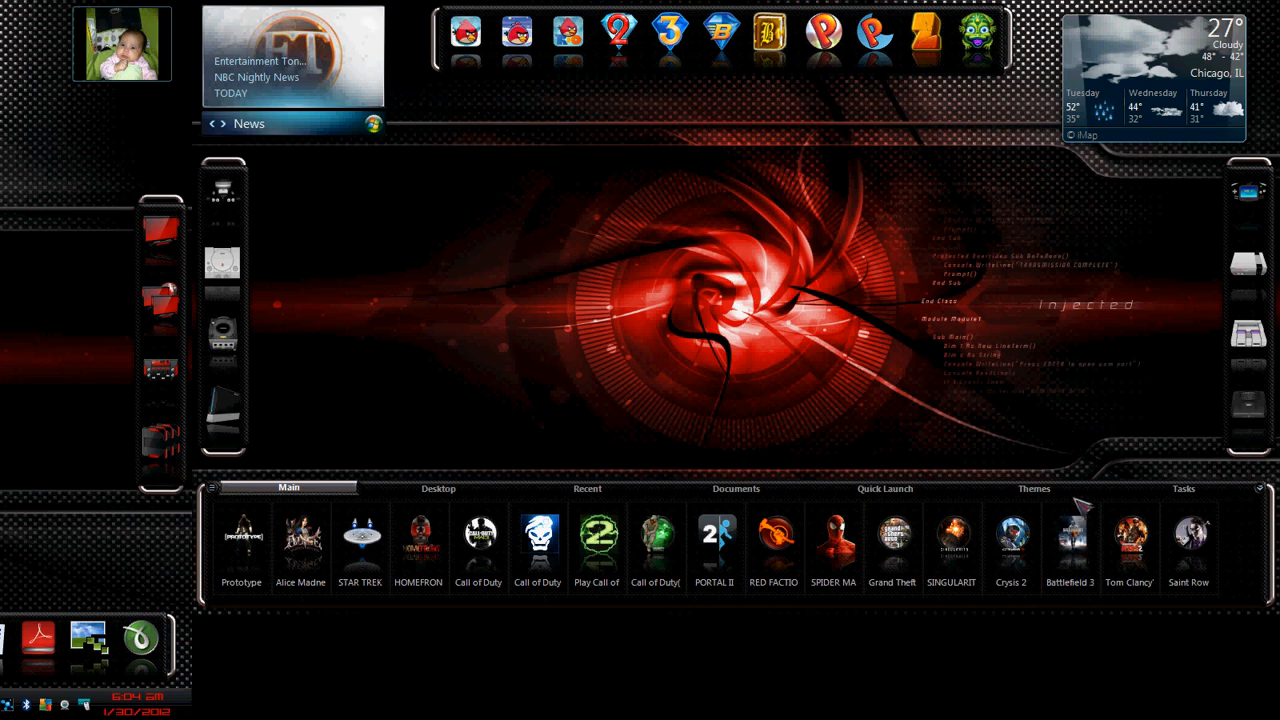
mouse_move(710, 265)
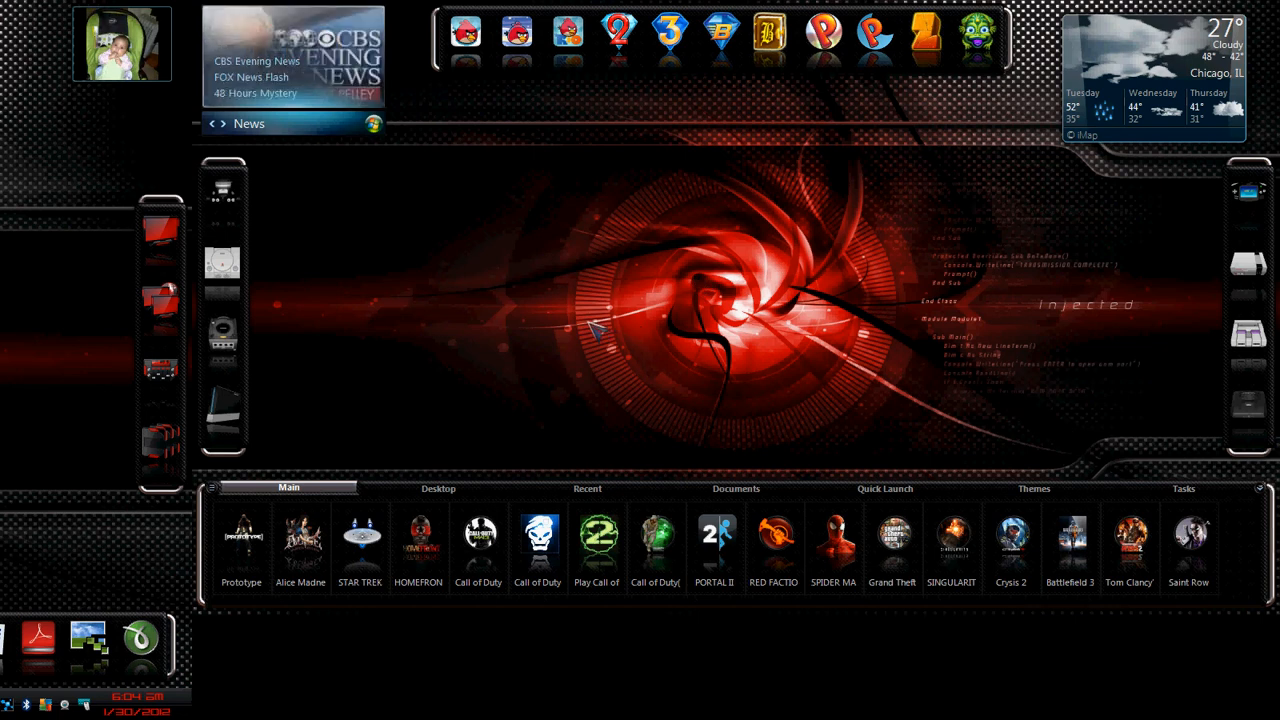
mouse_move(565, 263)
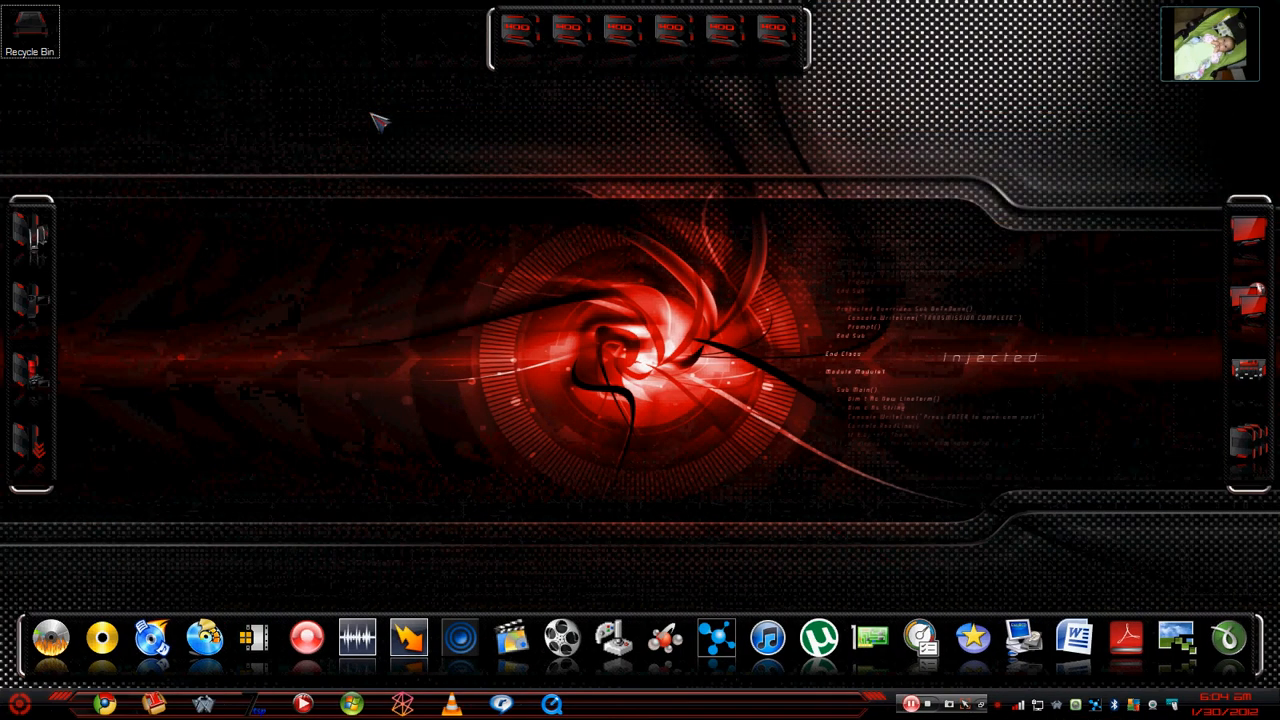
mouse_move(715, 637)
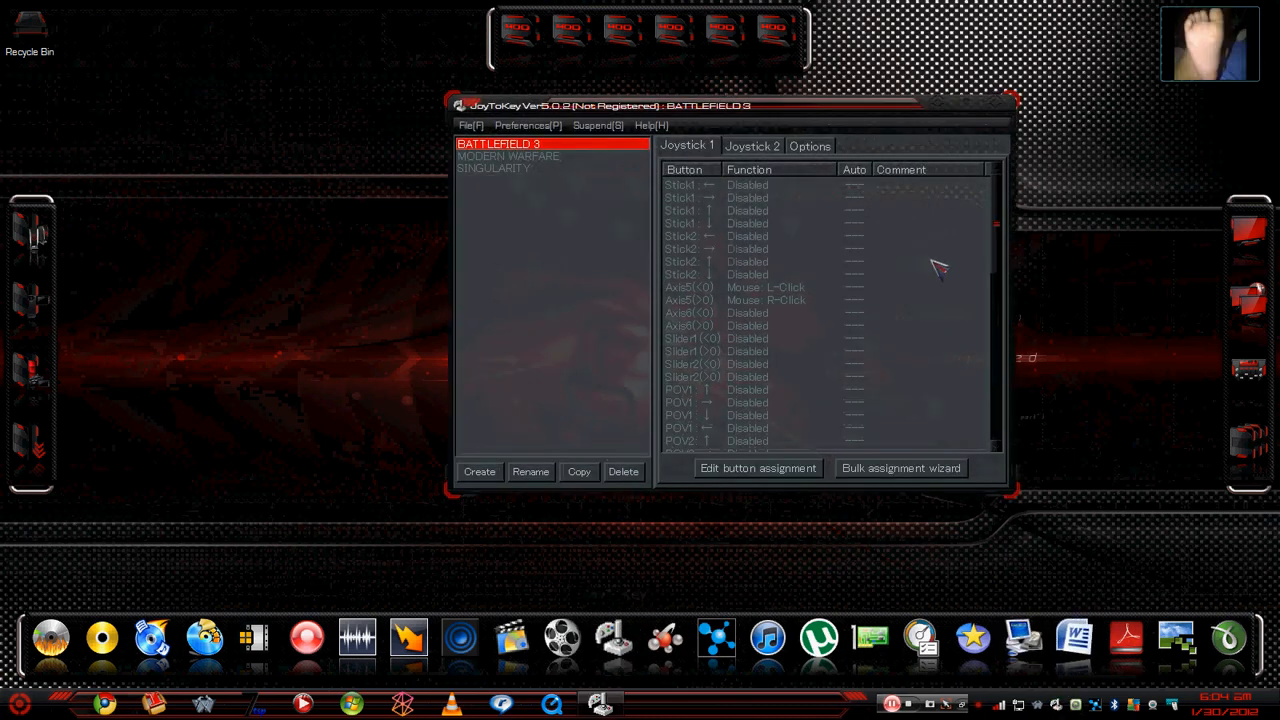
click(765, 300)
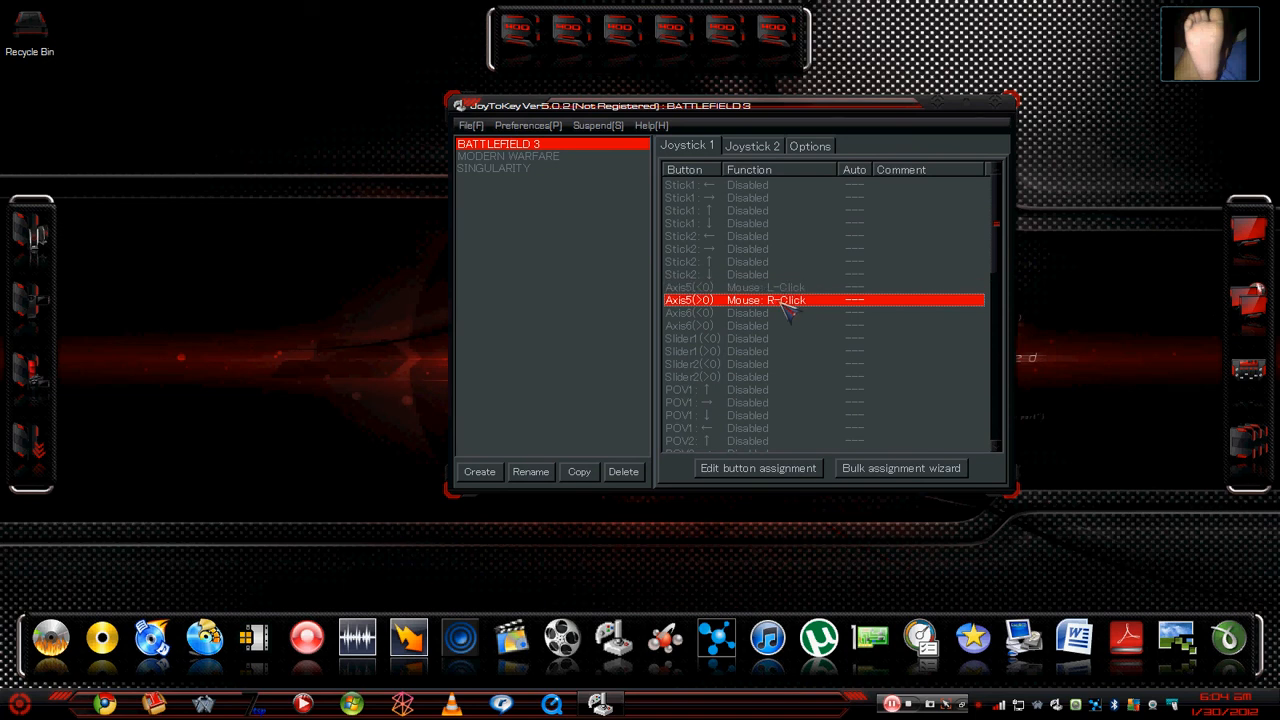
scroll(down, 3)
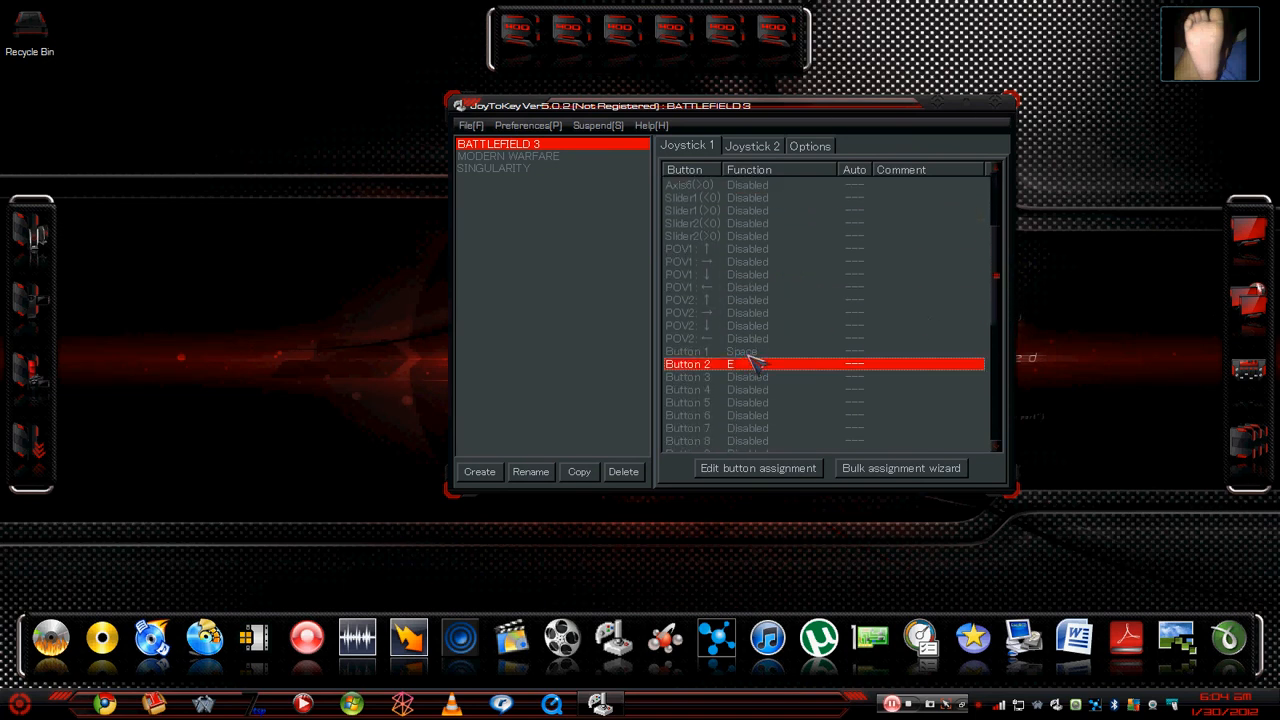
click(687, 351)
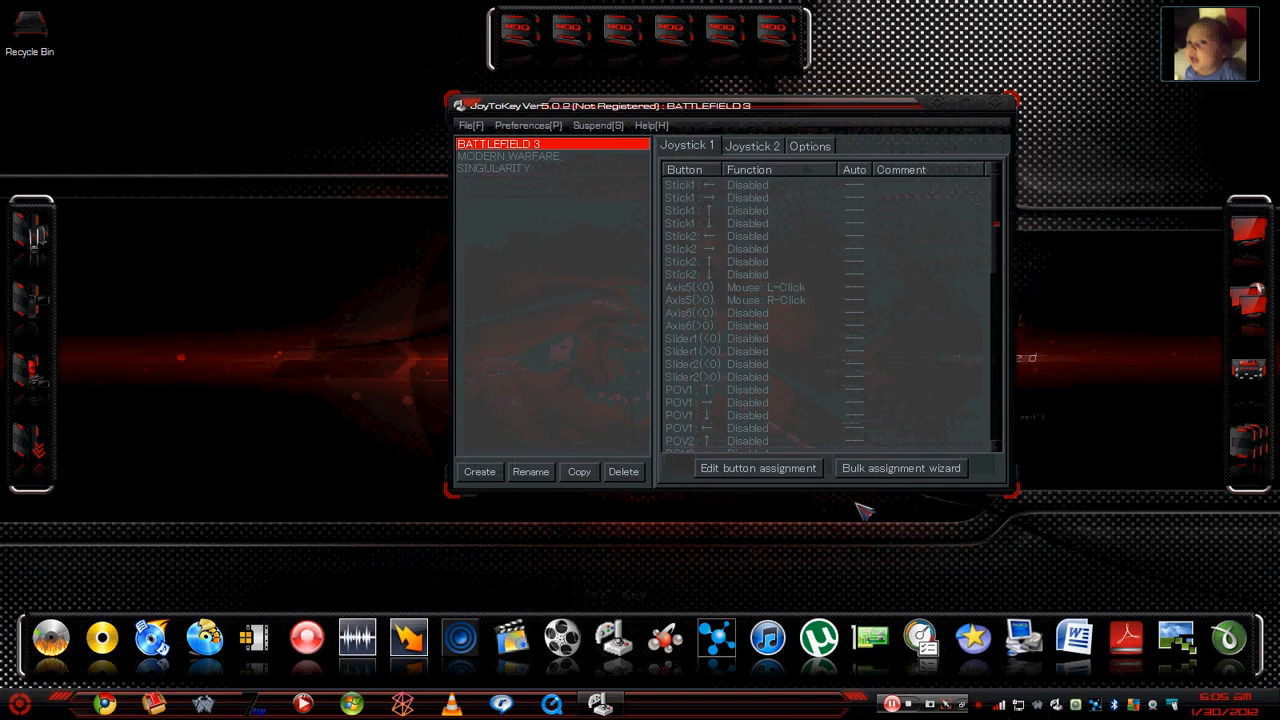
mouse_move(965, 338)
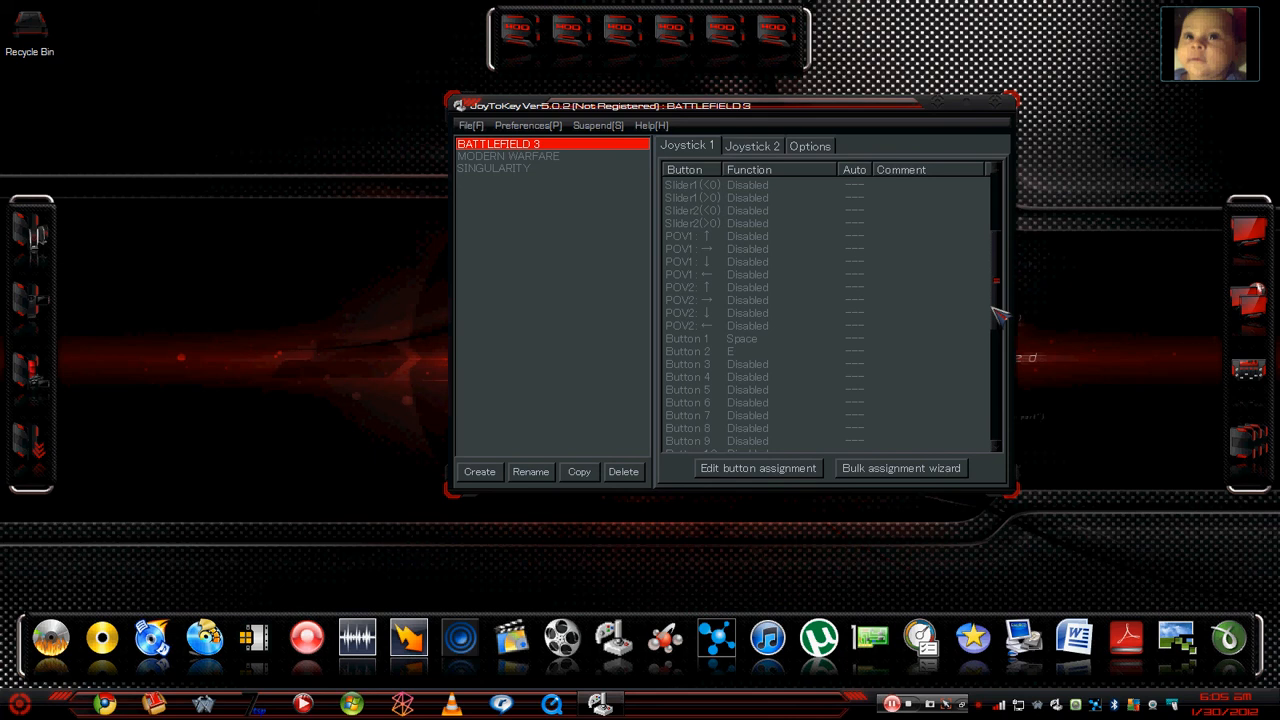
mouse_move(985, 245)
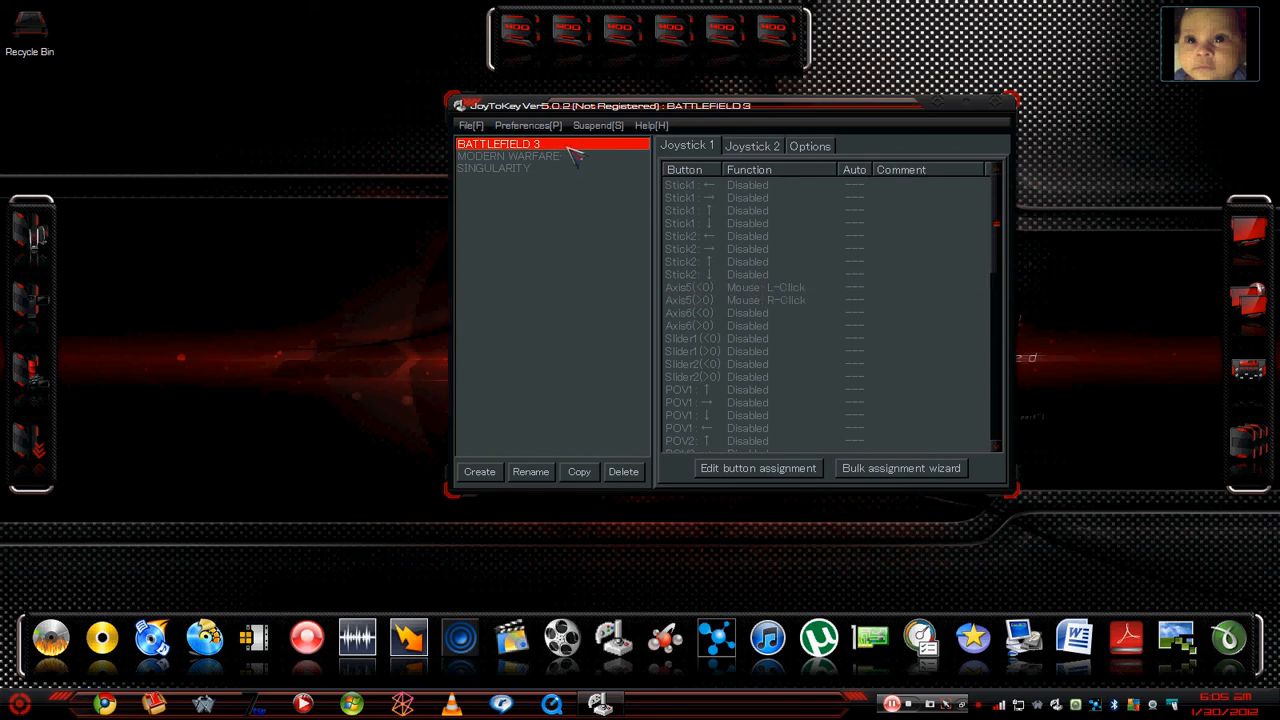
Load the MODERN WARFARE profile and view its Joystick 1 WASD and mouse-stick mappings
click(809, 145)
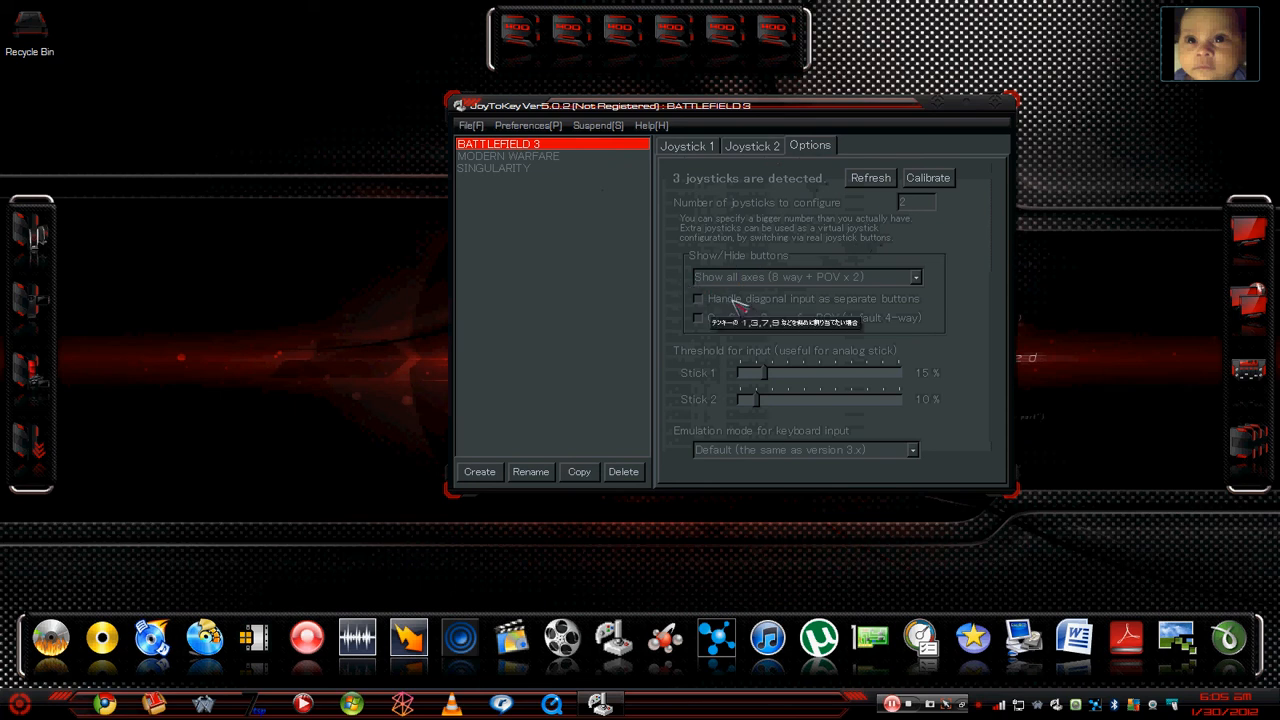
mouse_move(578, 182)
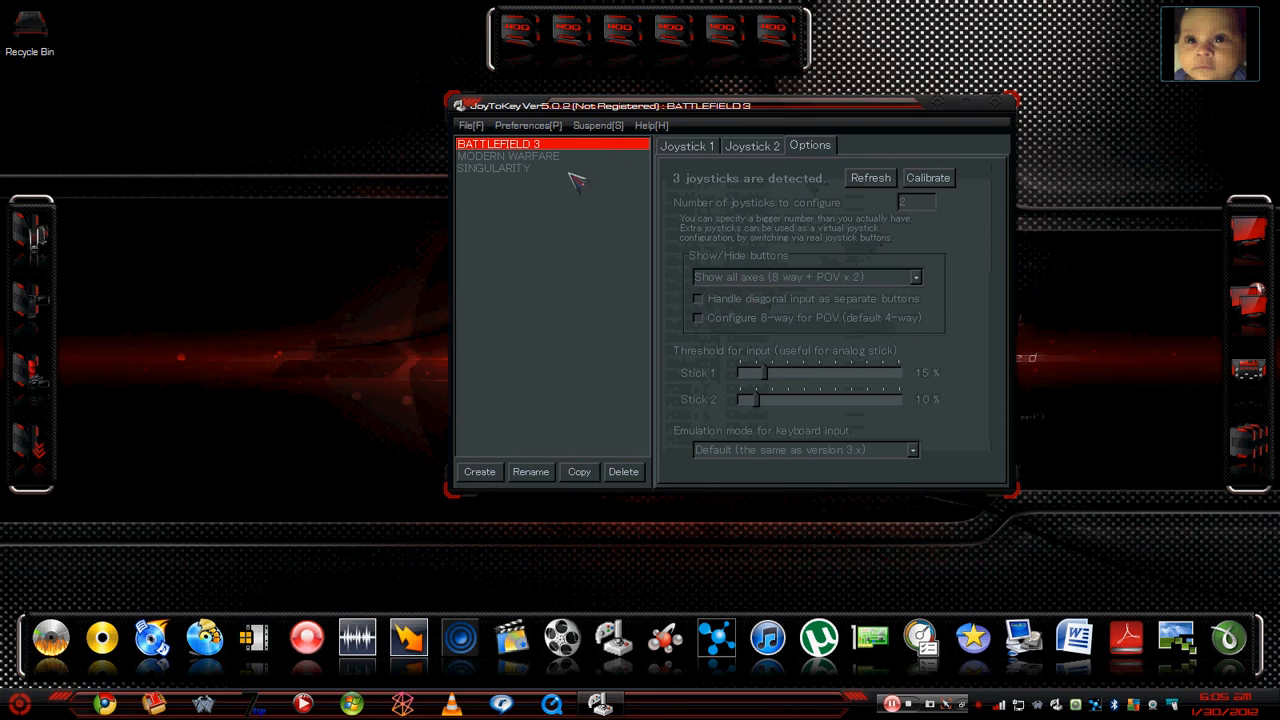
click(508, 156)
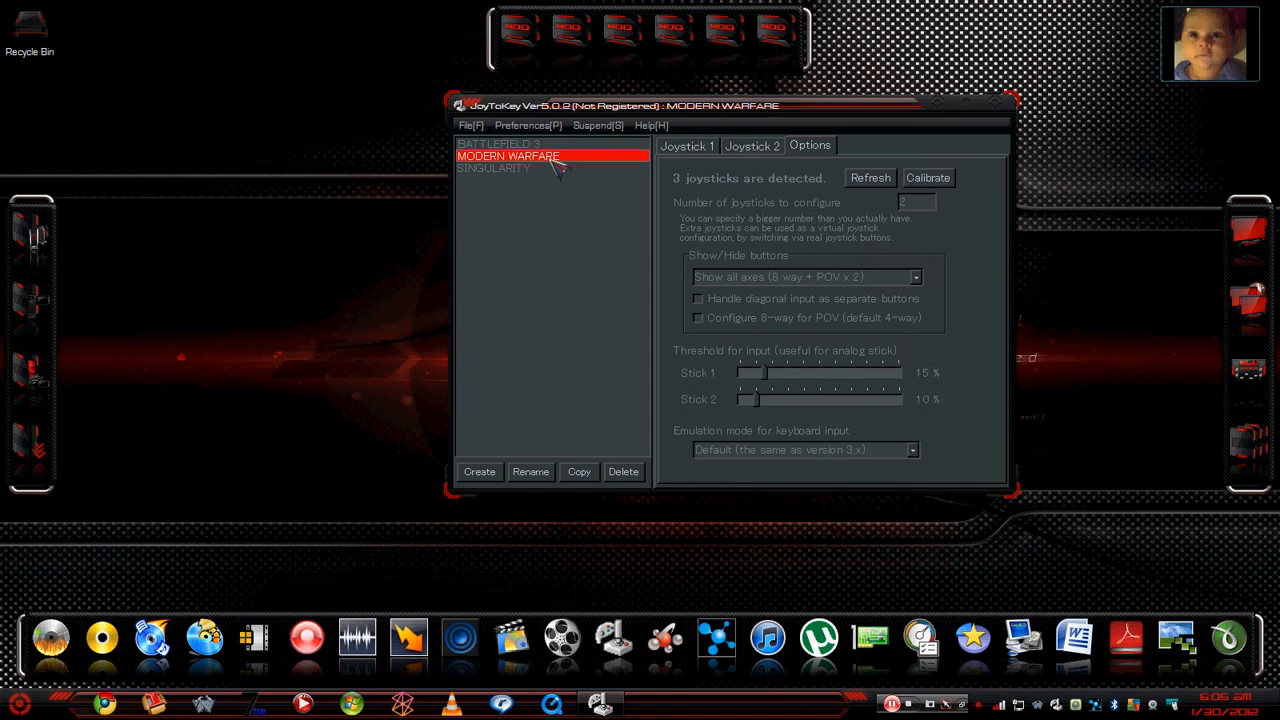
click(687, 145)
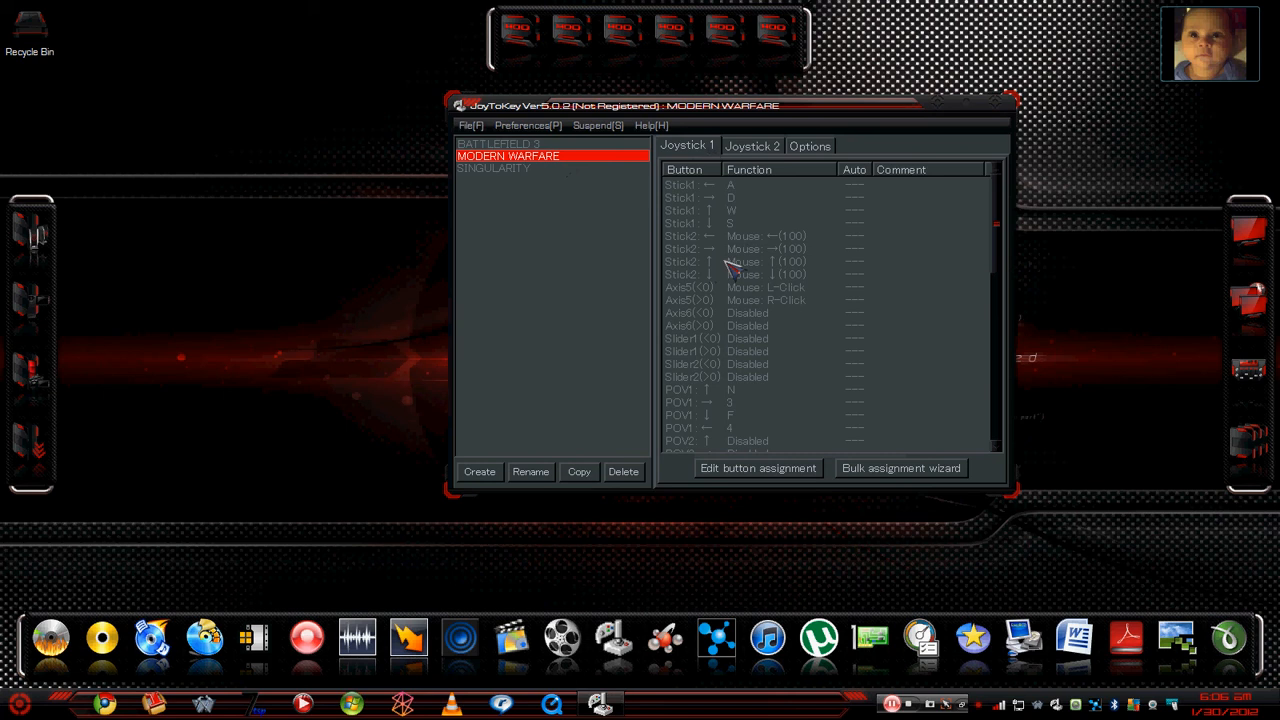
mouse_move(765, 275)
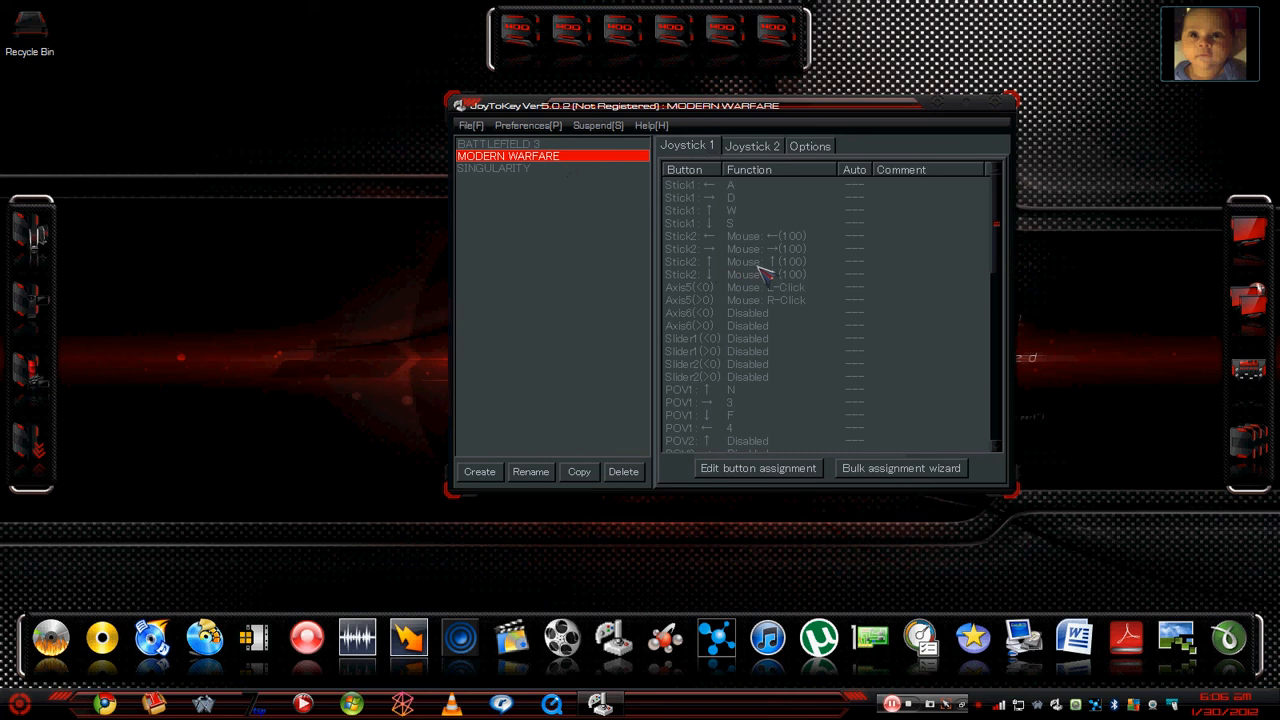
mouse_move(710, 245)
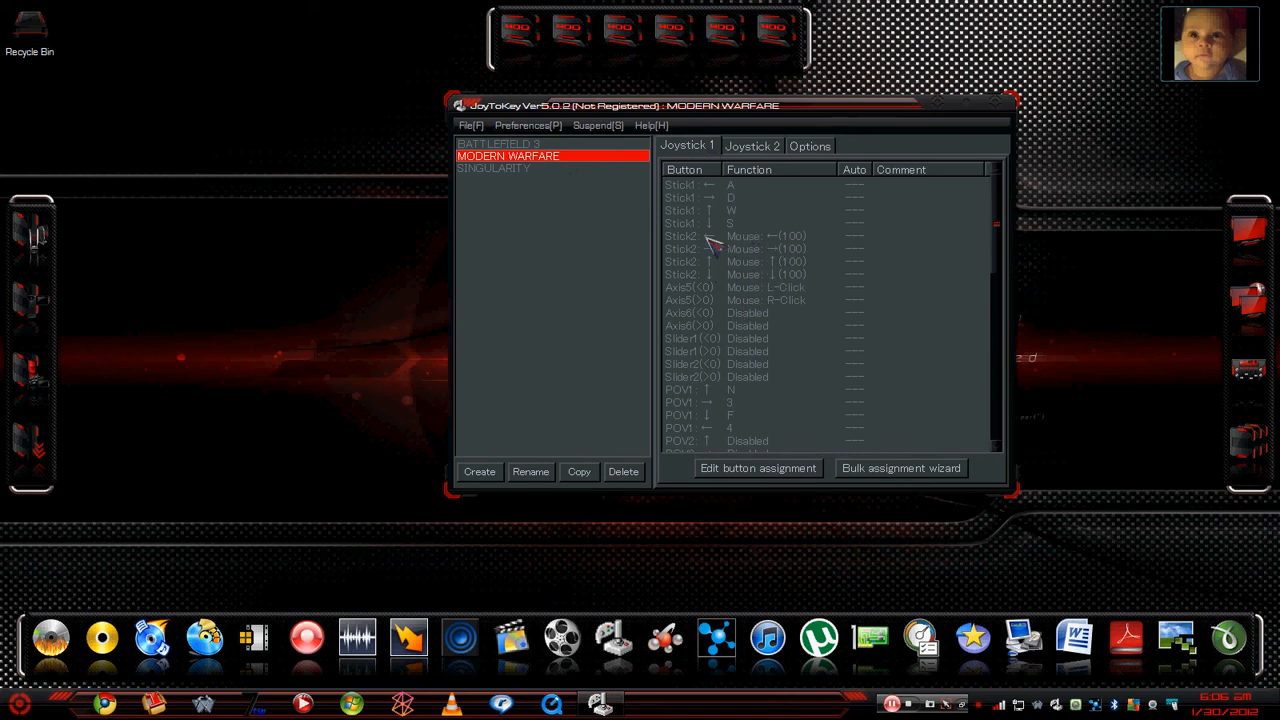
mouse_move(712, 245)
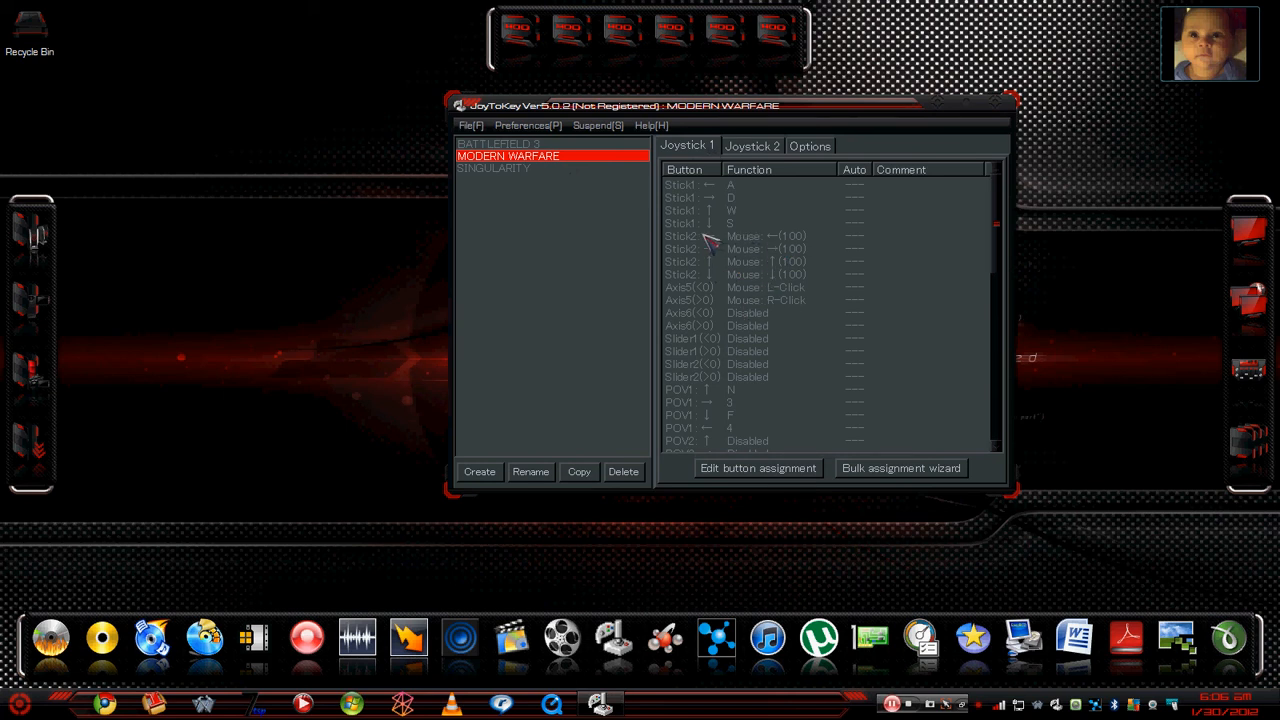
mouse_move(735, 245)
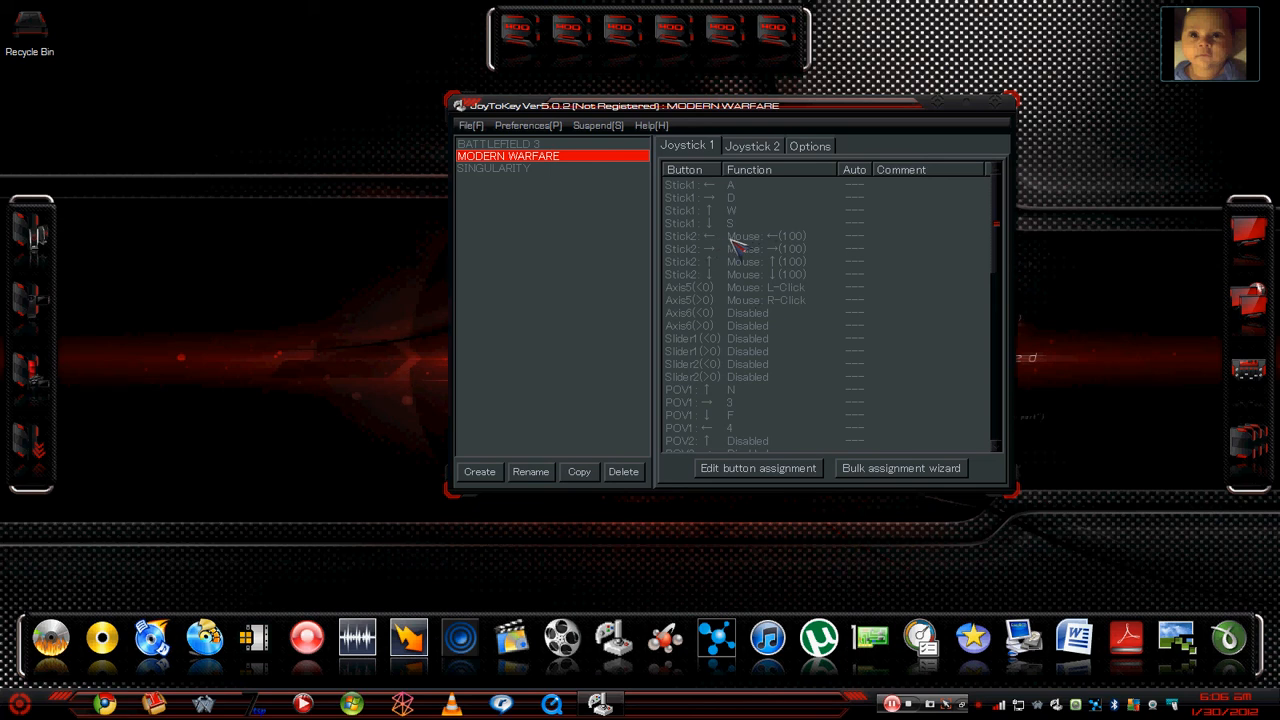
double_click(730, 248)
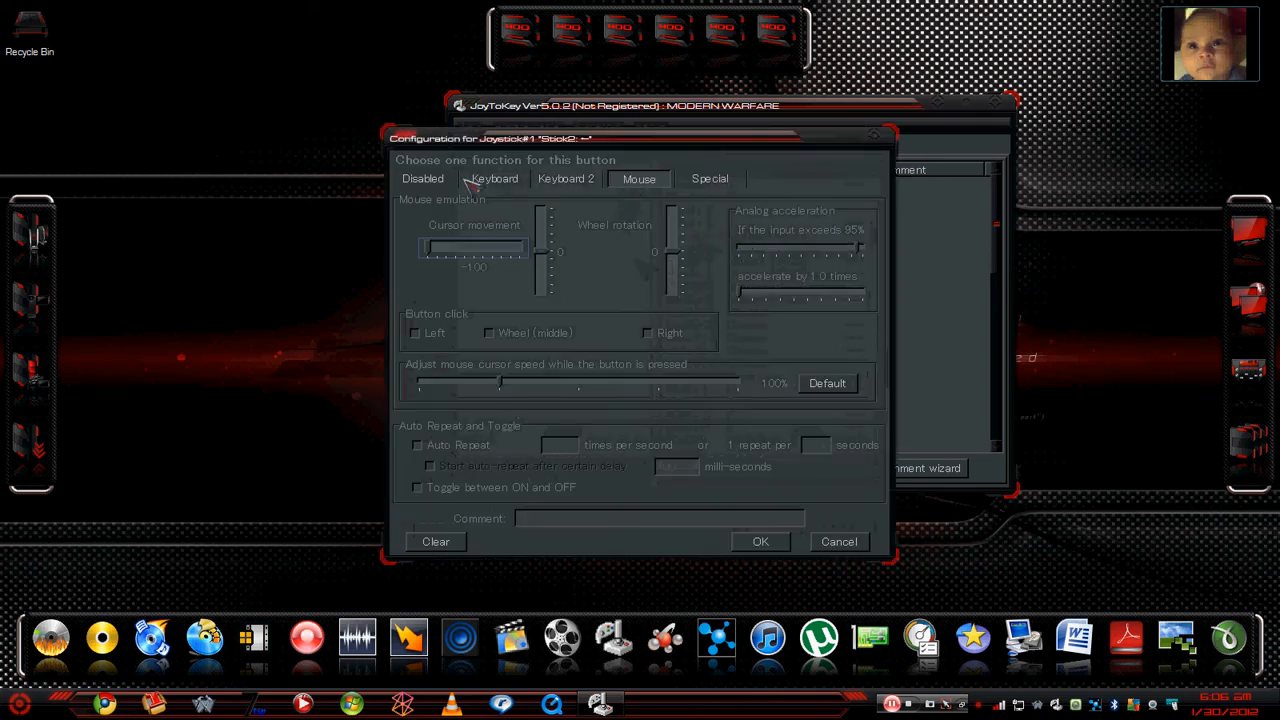
mouse_move(490, 258)
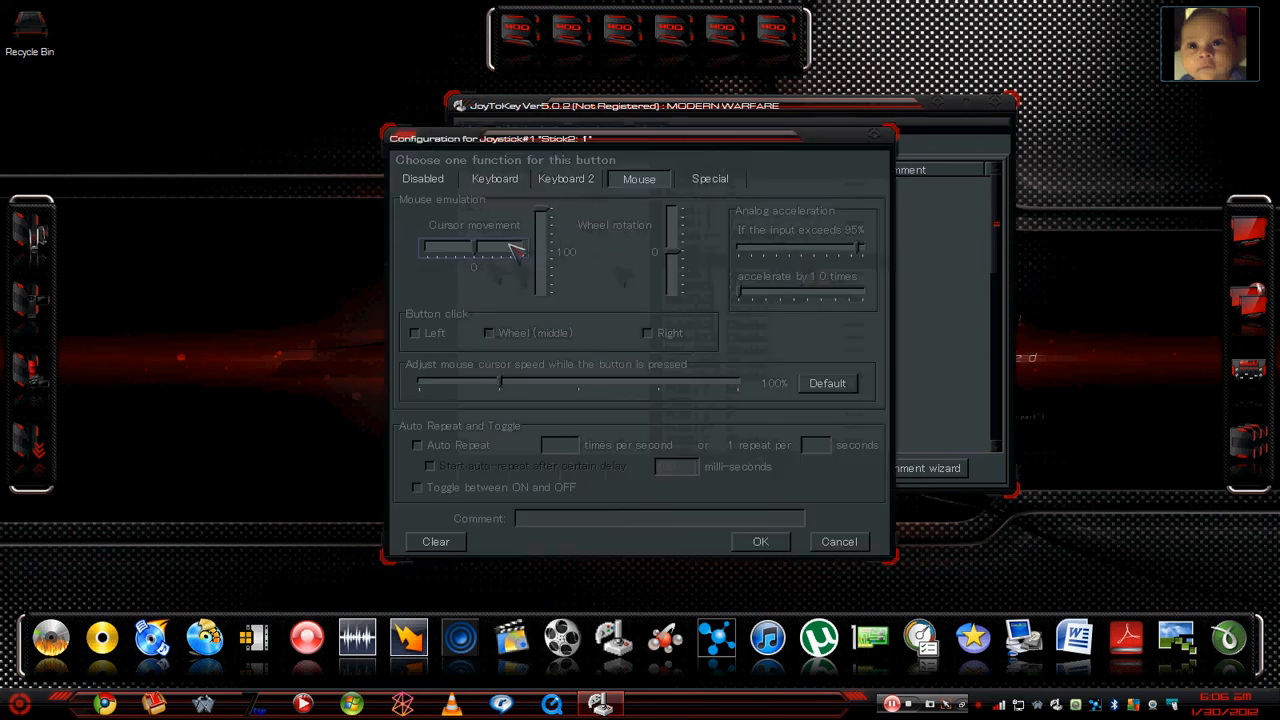
mouse_move(550, 188)
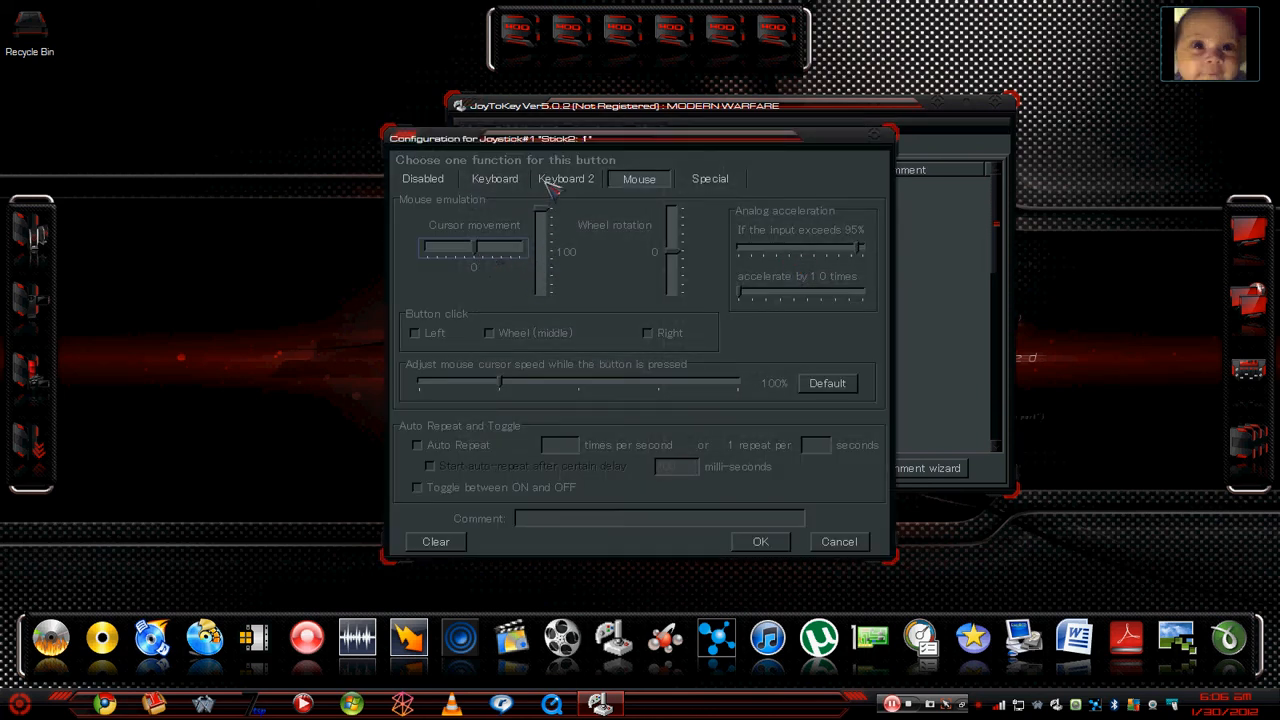
click(760, 541)
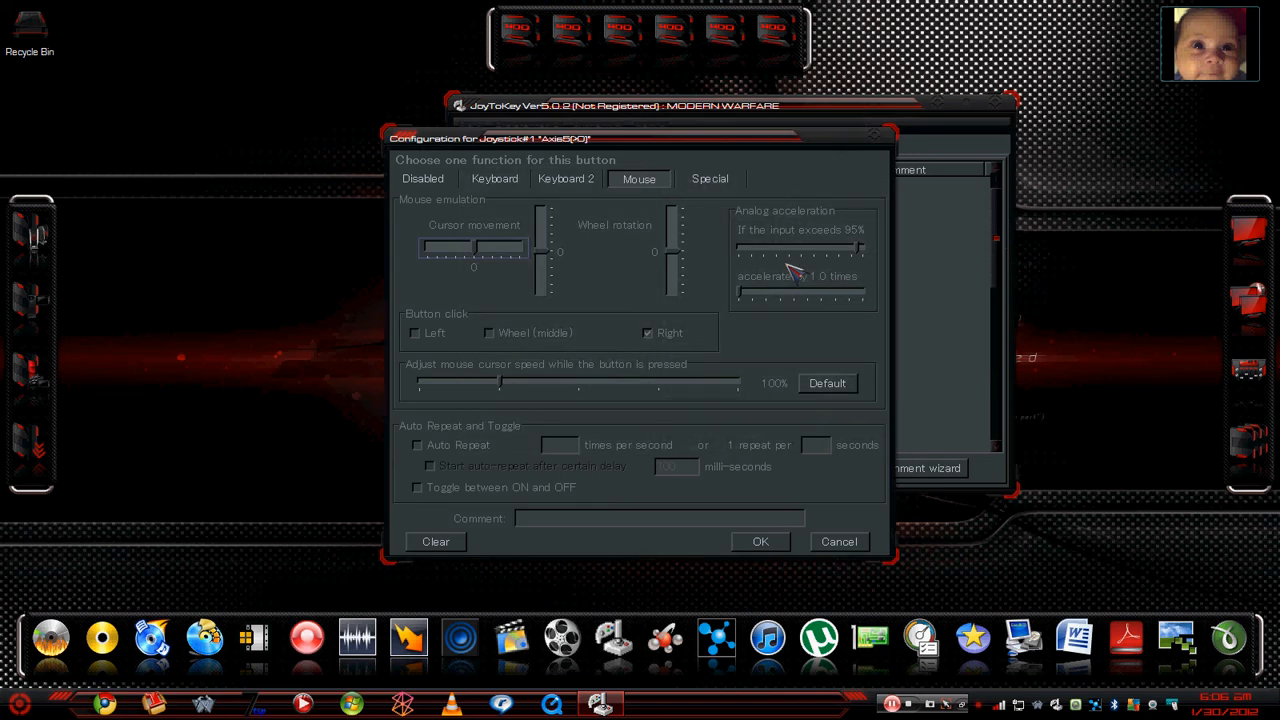
mouse_move(645, 362)
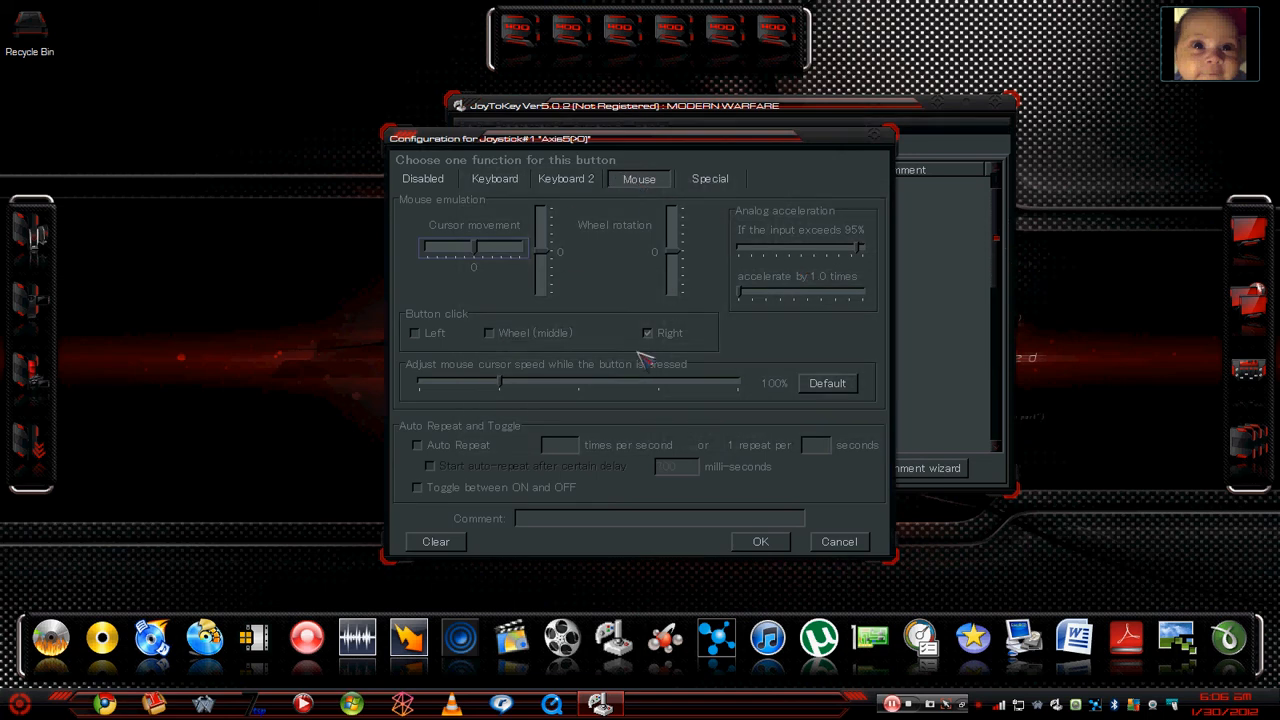
click(759, 541)
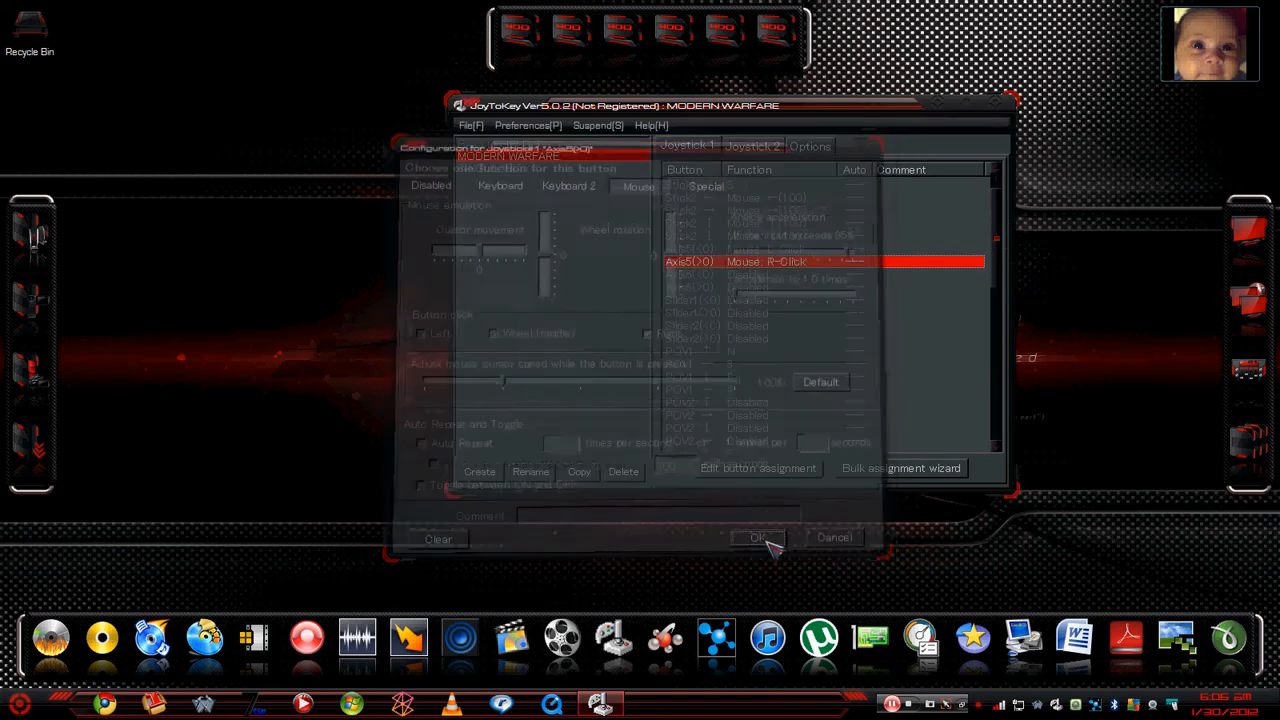
Check Stick2's rightward mouse mapping, then load the SINGULARITY profile with D-pad on 1, 2, F, H
click(757, 538)
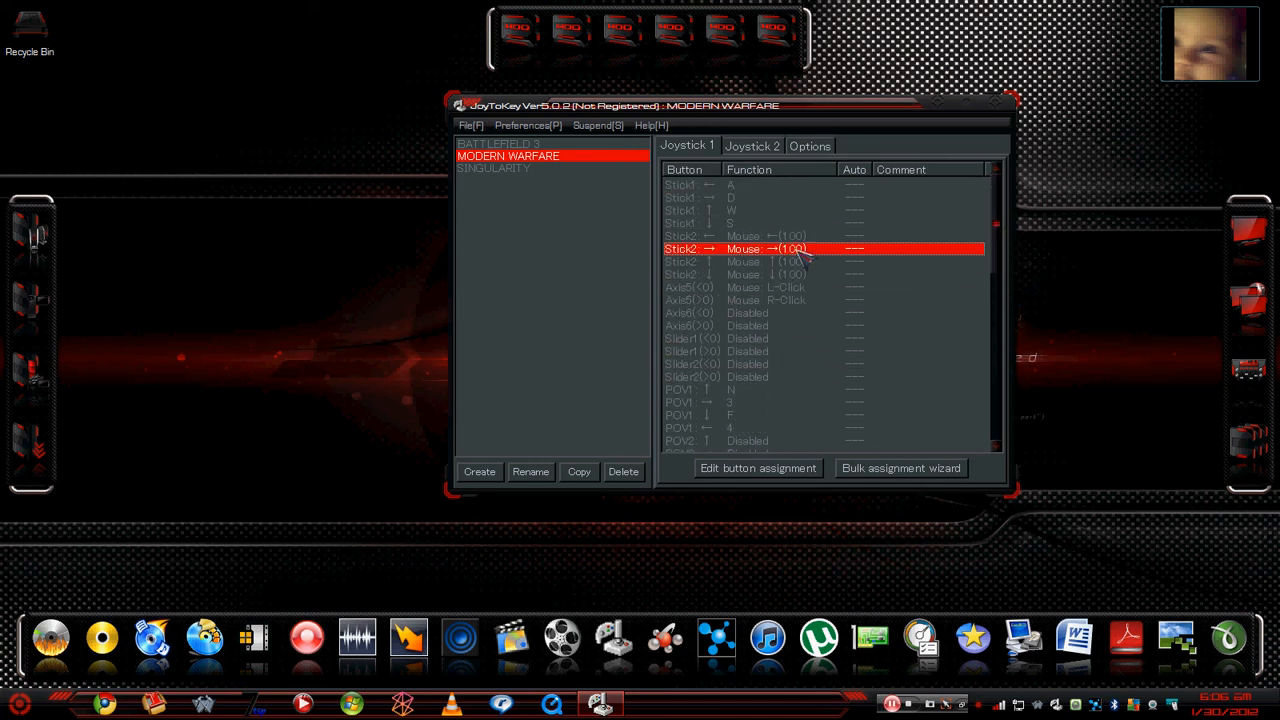
click(494, 168)
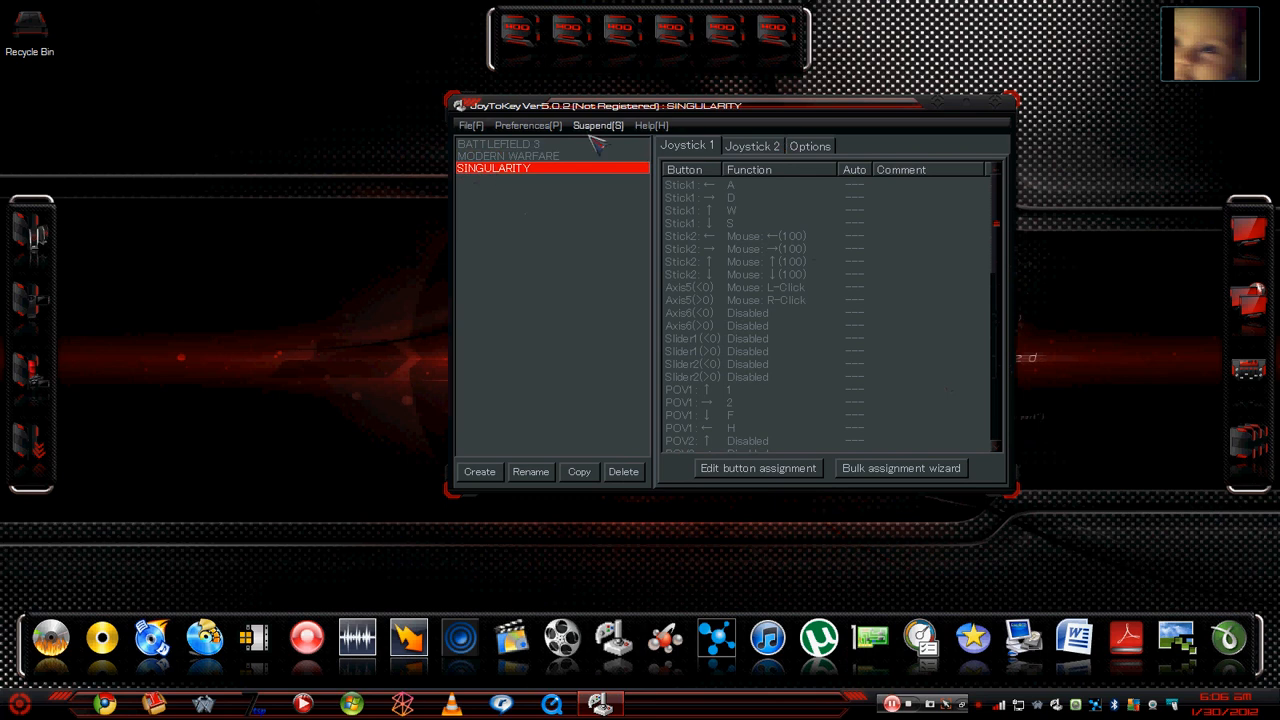
click(471, 125)
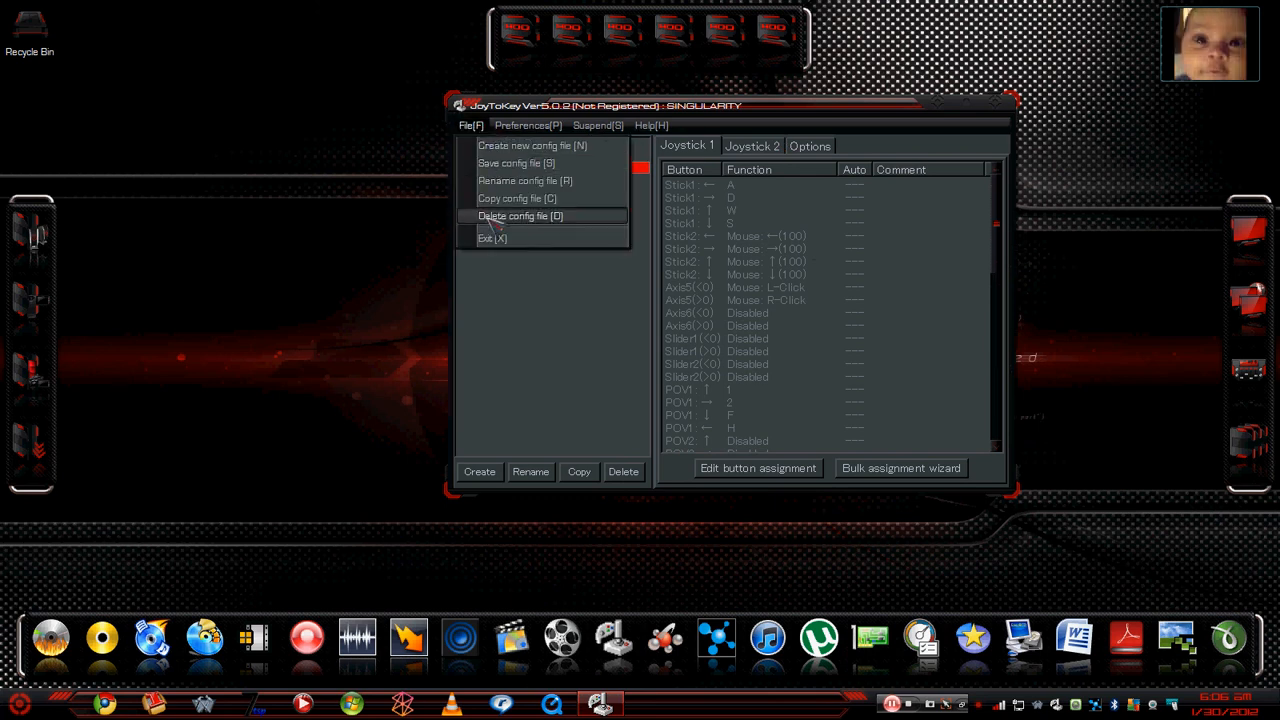
click(491, 238)
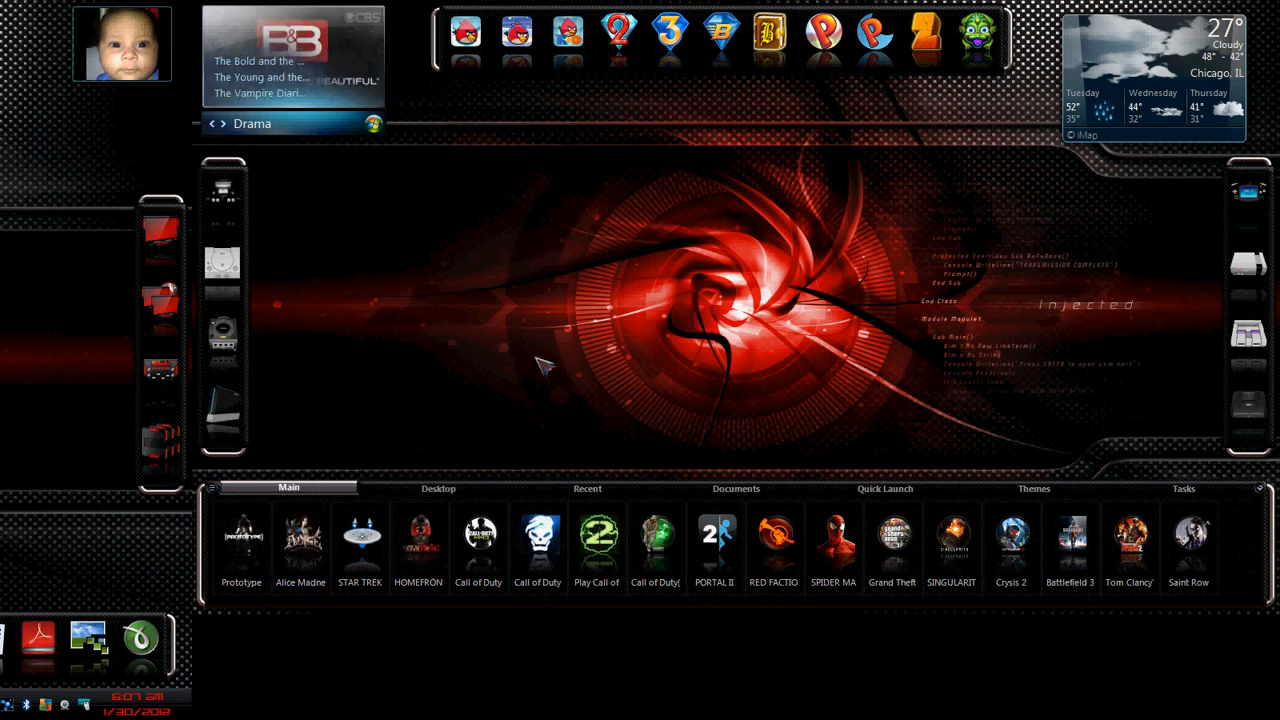
Switch the media gadget to Movies listings and look over the game launcher
click(537, 540)
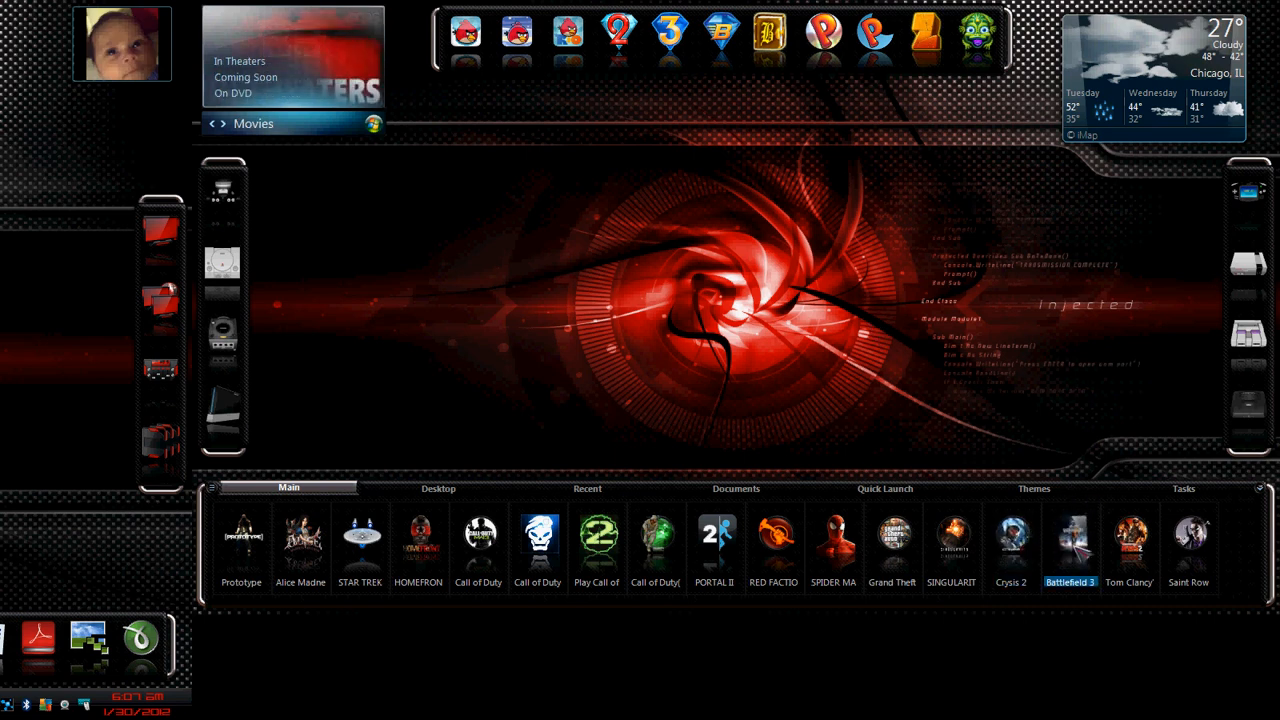
click(1130, 545)
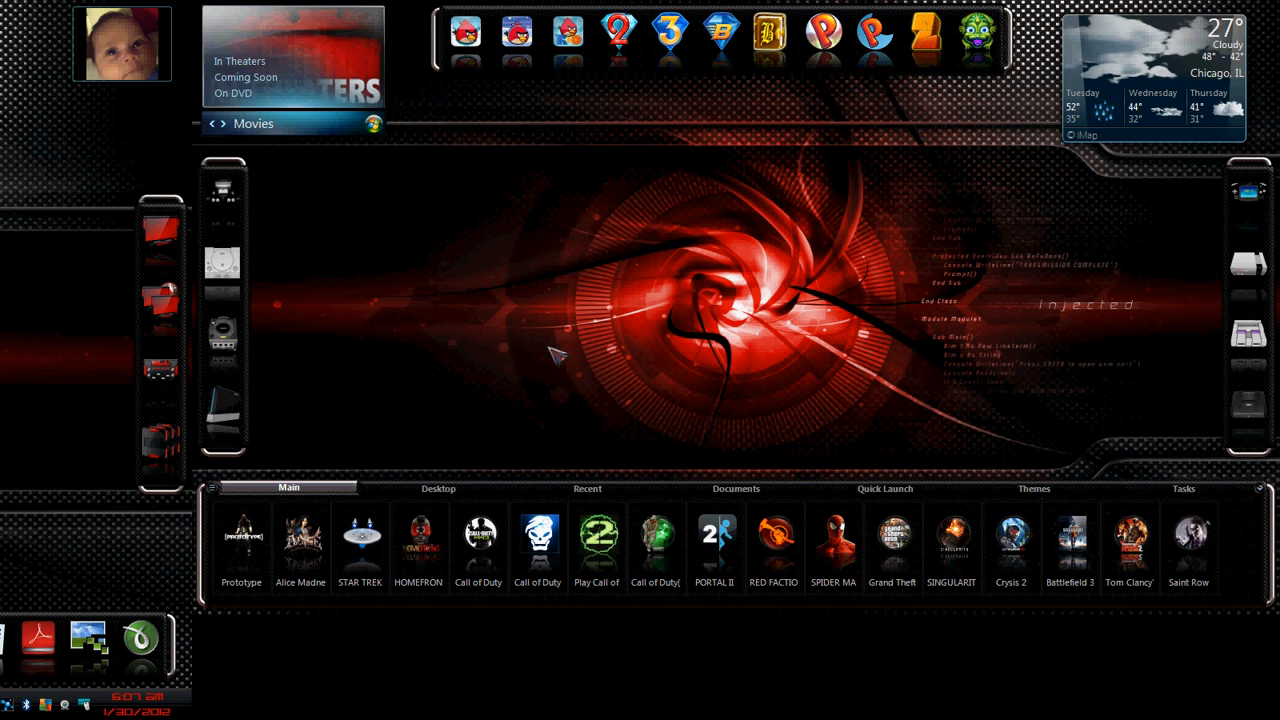
mouse_move(653, 222)
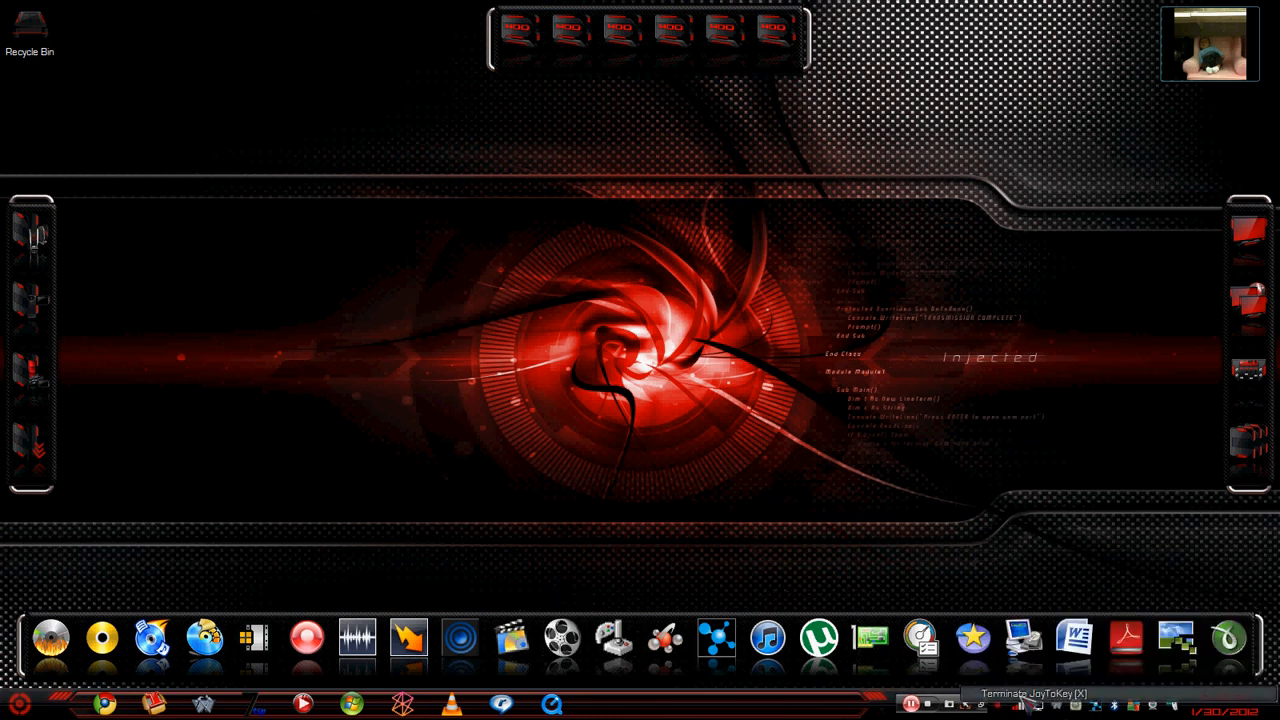
mouse_move(935, 375)
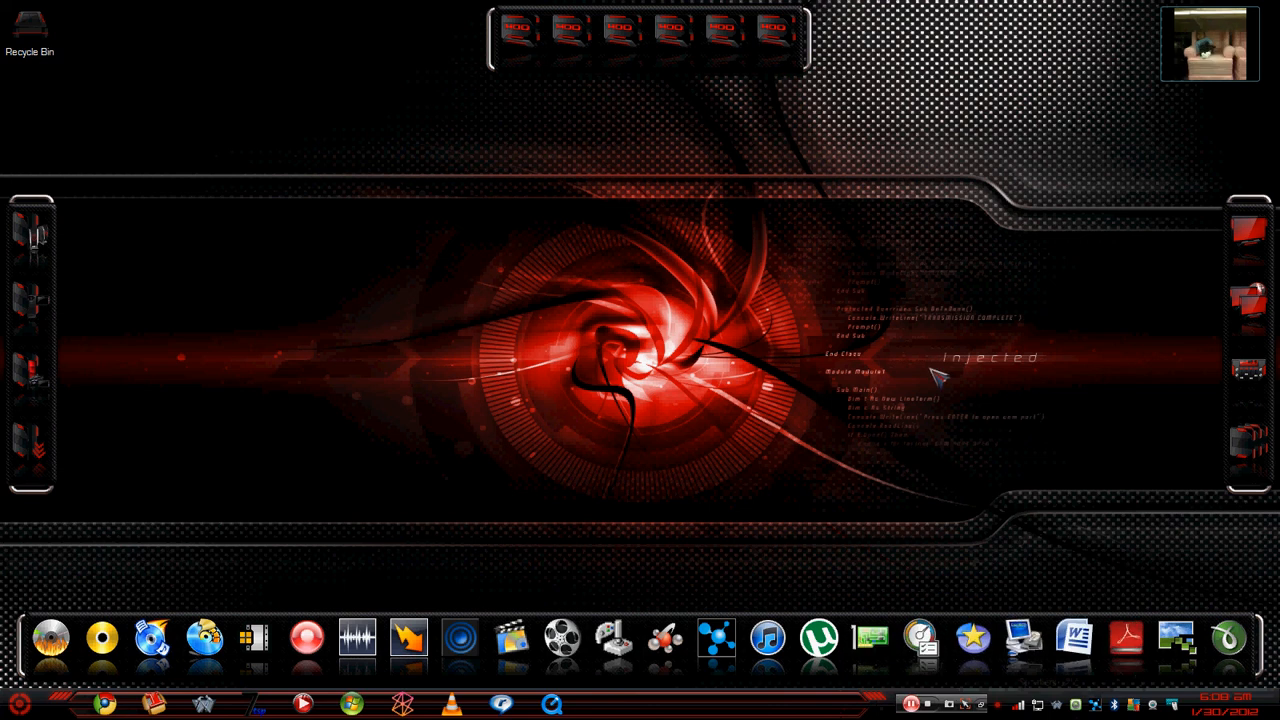
mouse_move(667, 260)
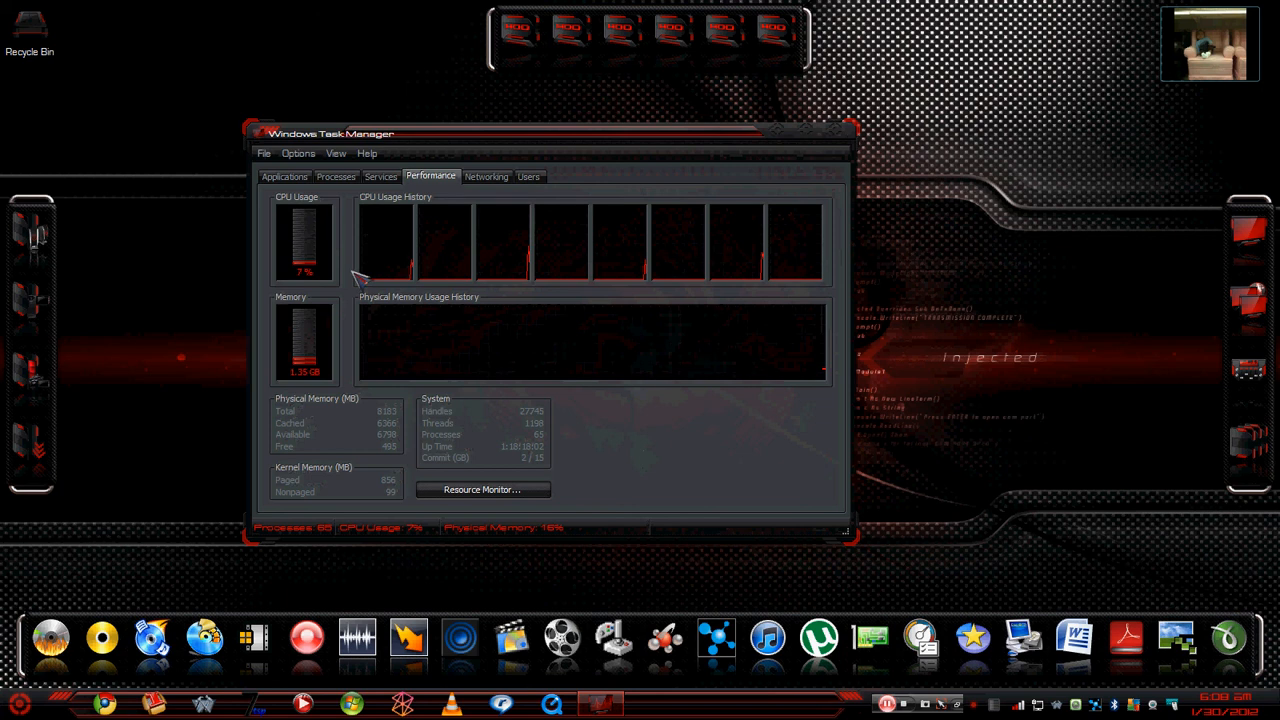
mouse_move(575, 255)
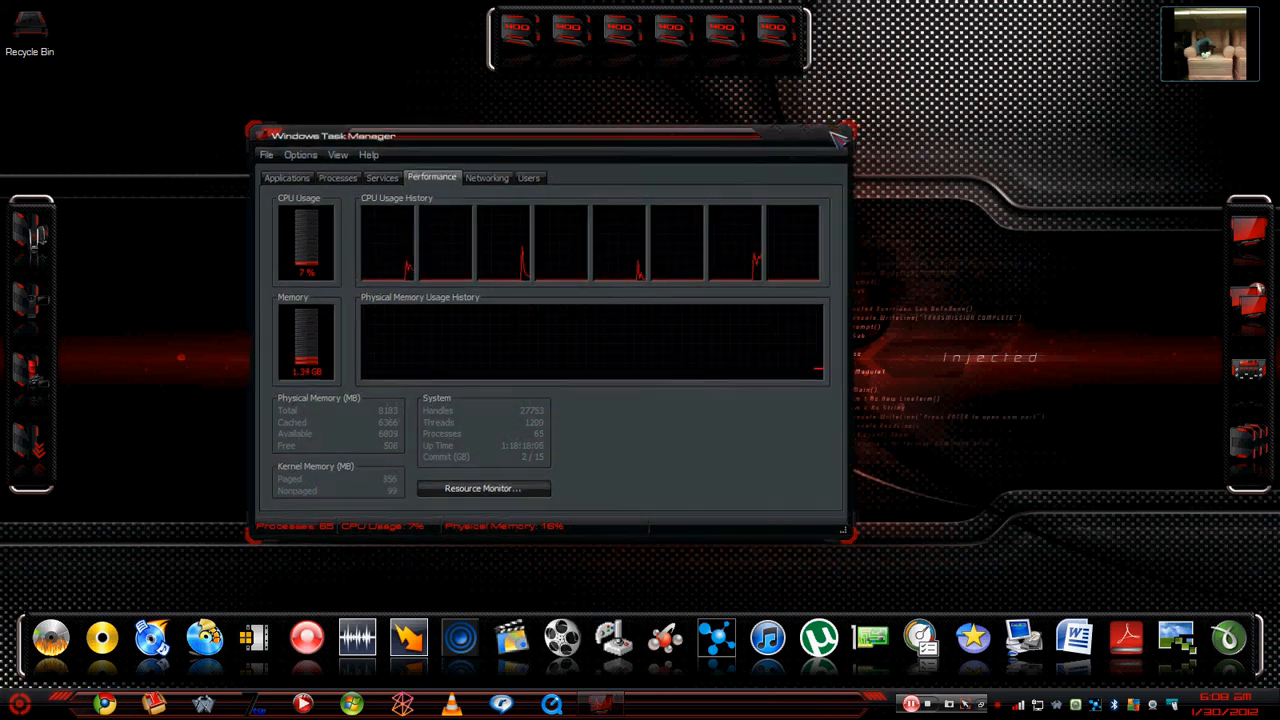
Close Windows Task Manager after reviewing the performance readout
click(838, 137)
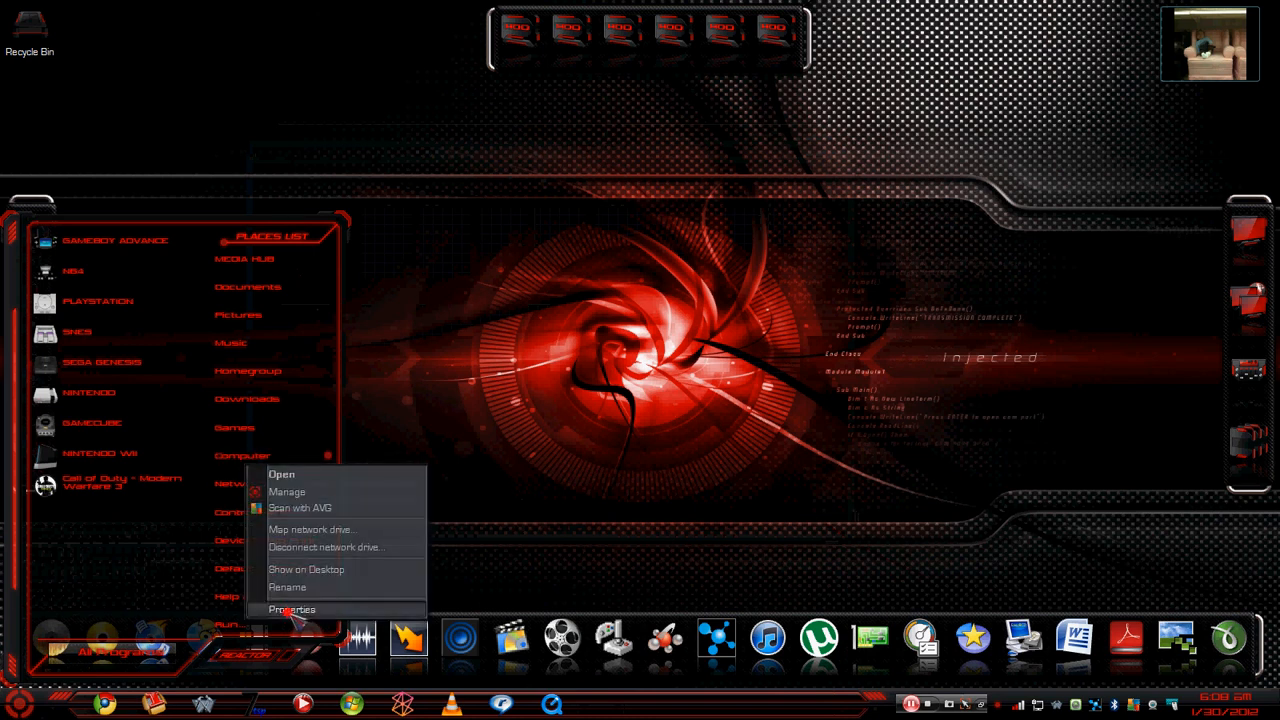
Review the System page (Windows 7 Home Premium, Core i7, 8.00 GB RAM), then close it
click(292, 609)
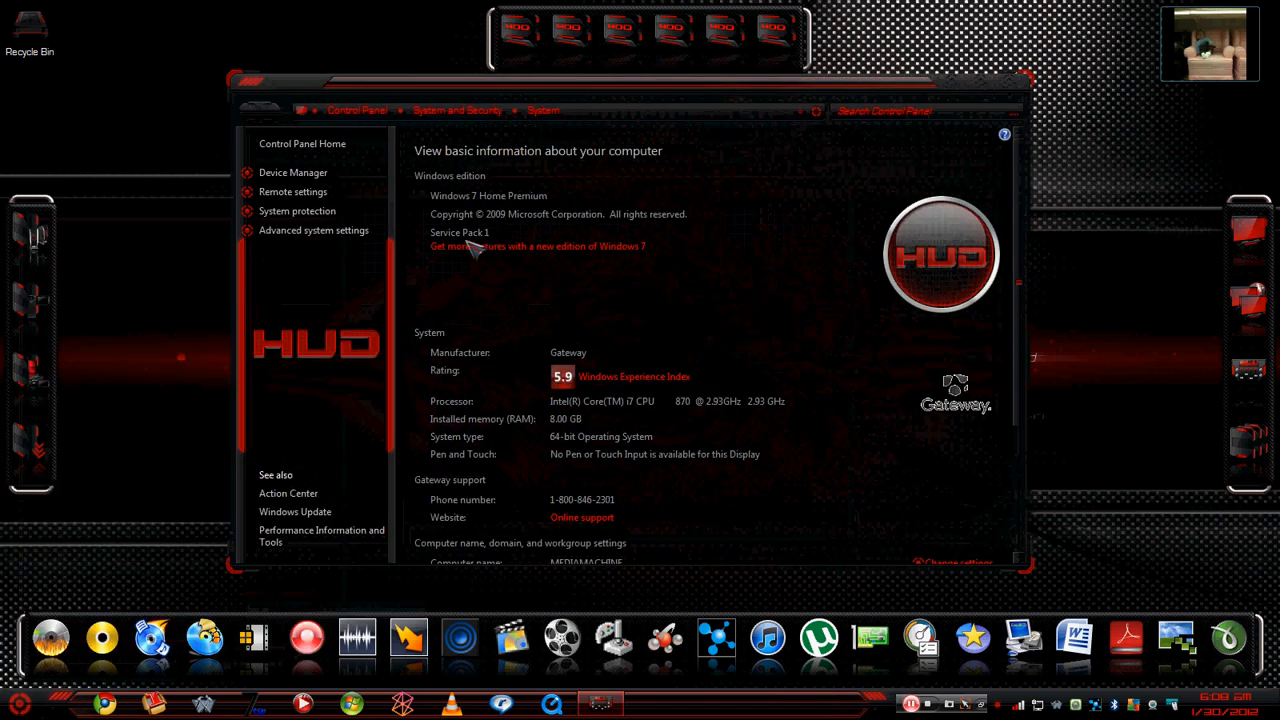
scroll(down, 3)
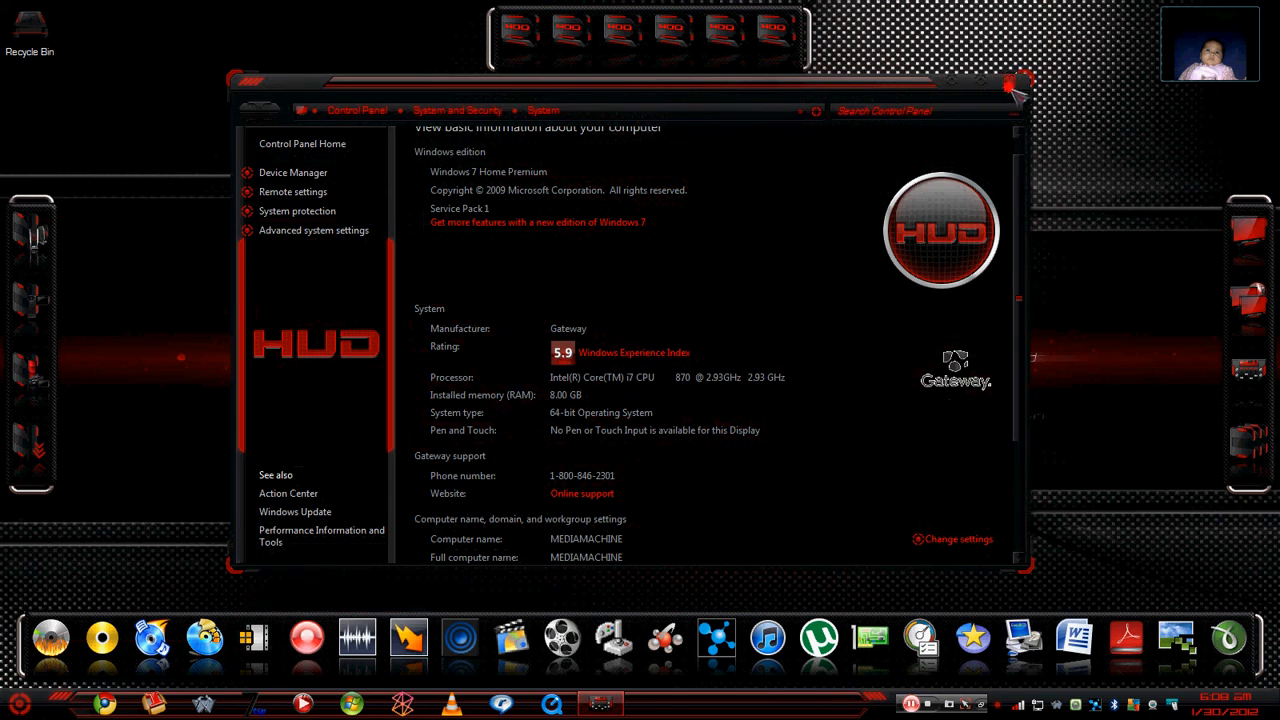
click(1012, 86)
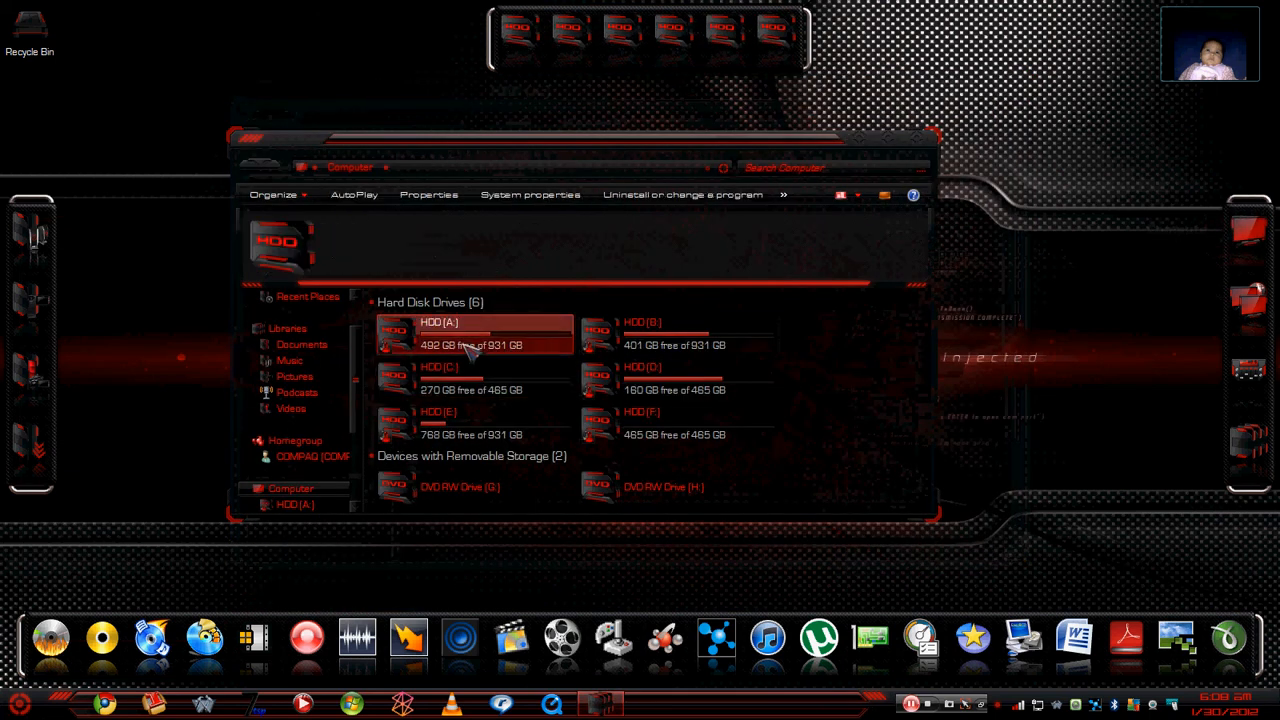
double_click(470, 333)
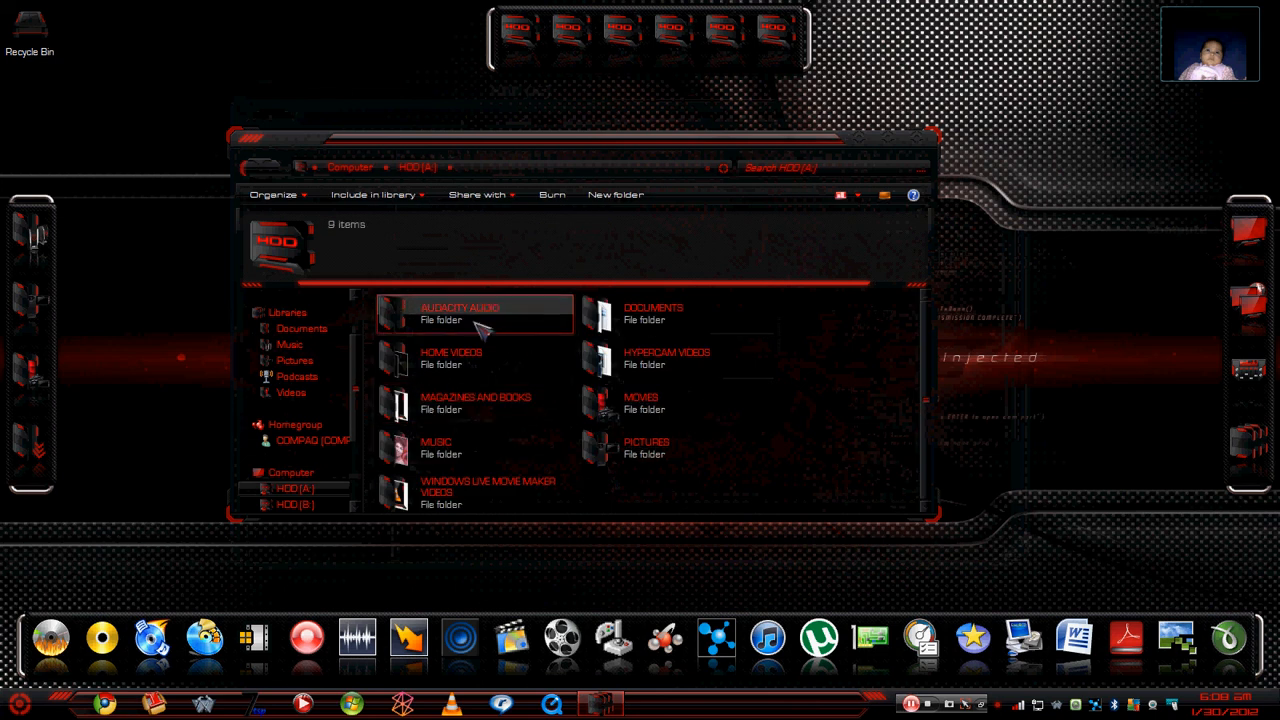
click(459, 313)
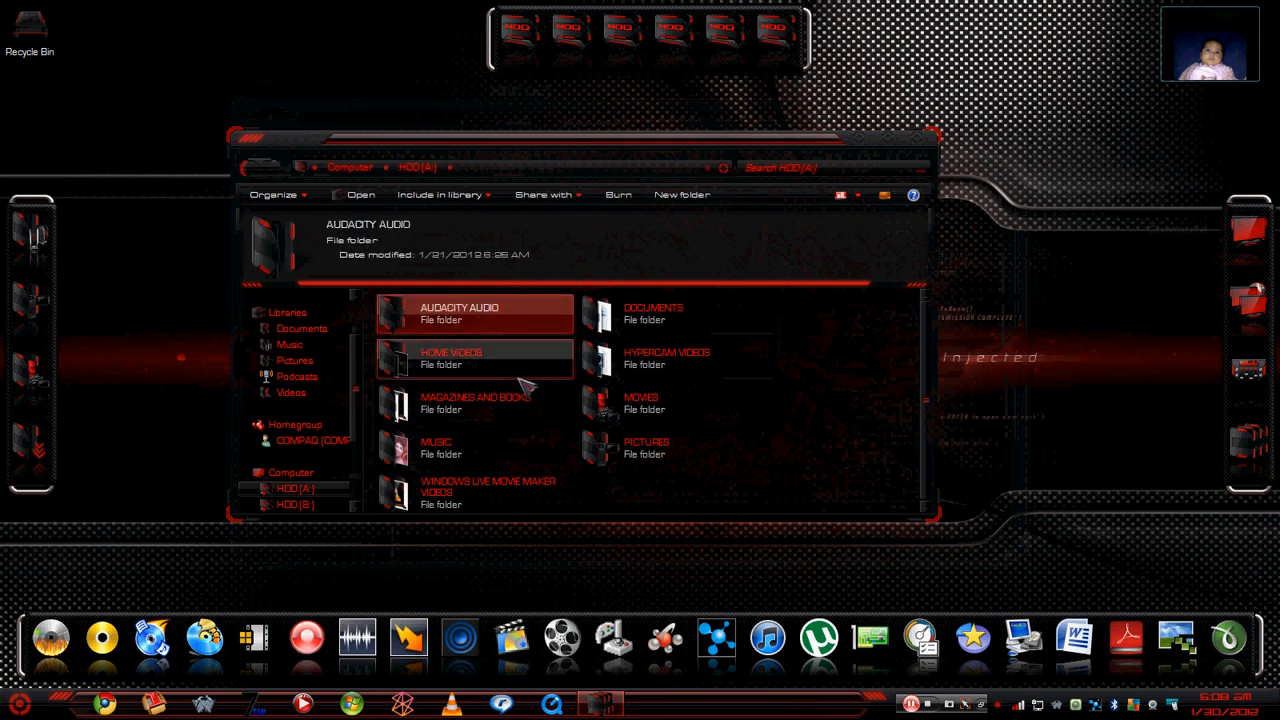
mouse_move(660, 365)
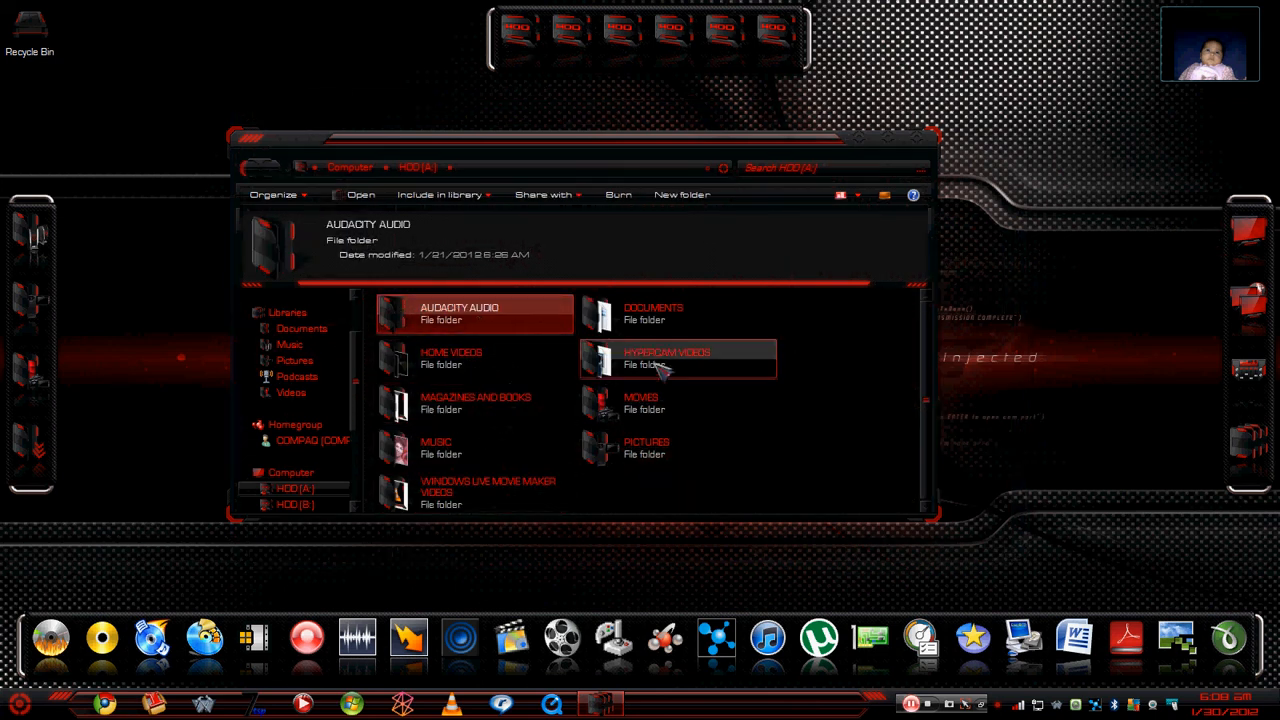
click(666, 357)
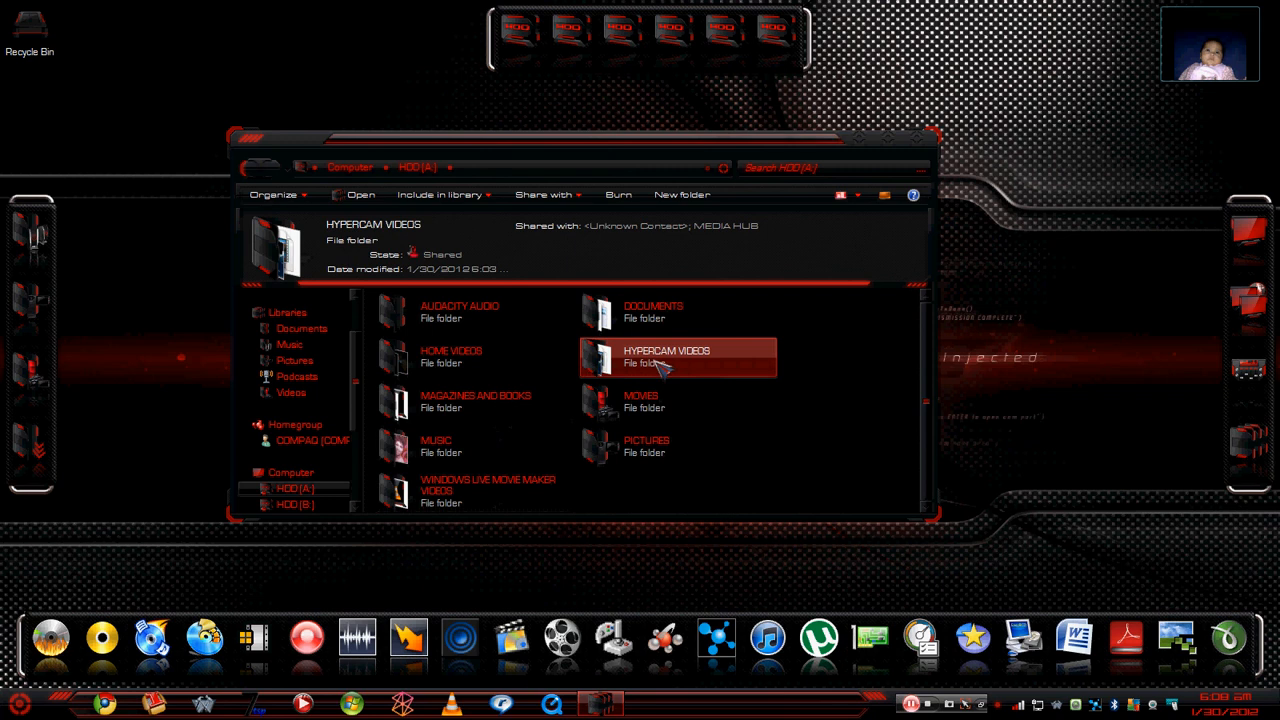
mouse_move(490, 402)
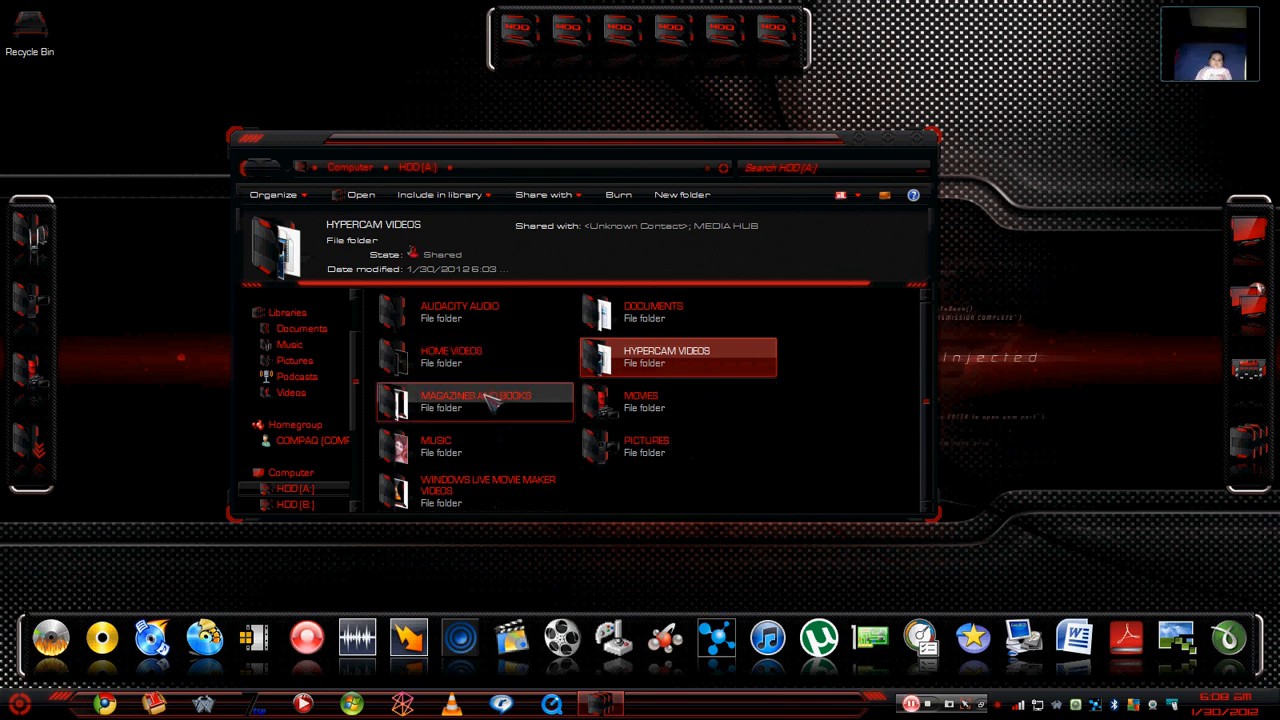
click(294, 488)
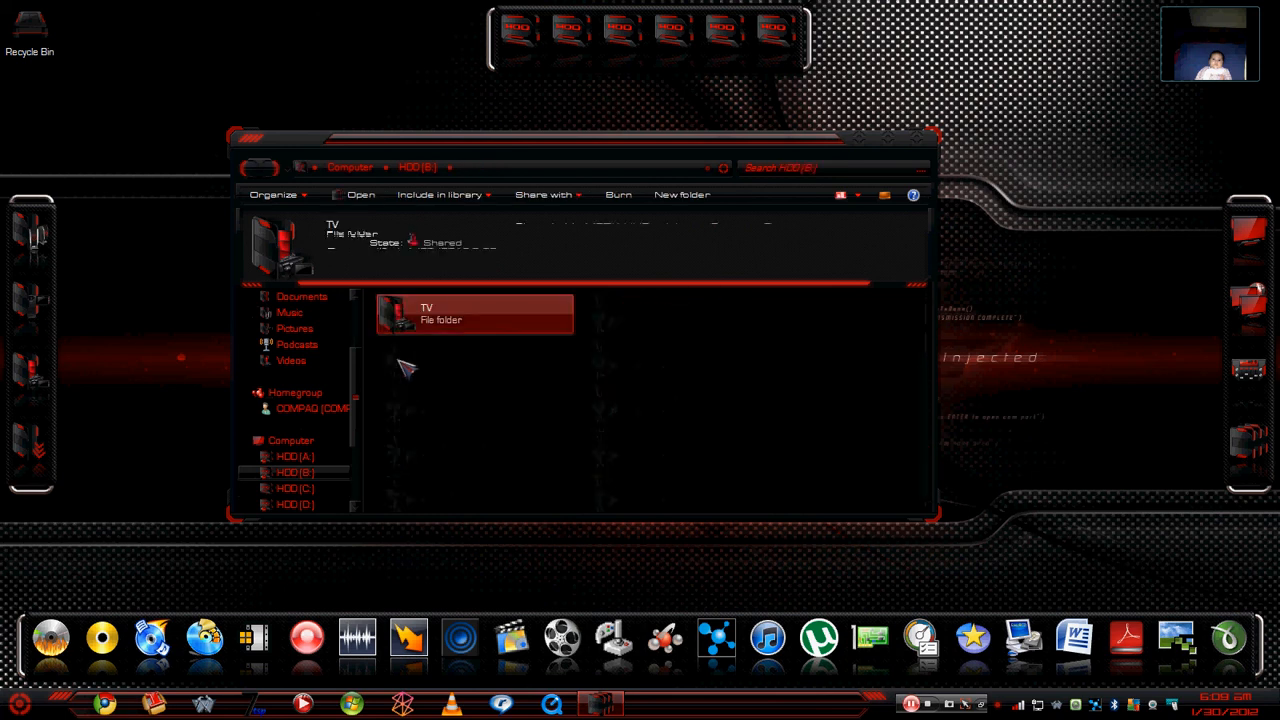
click(295, 488)
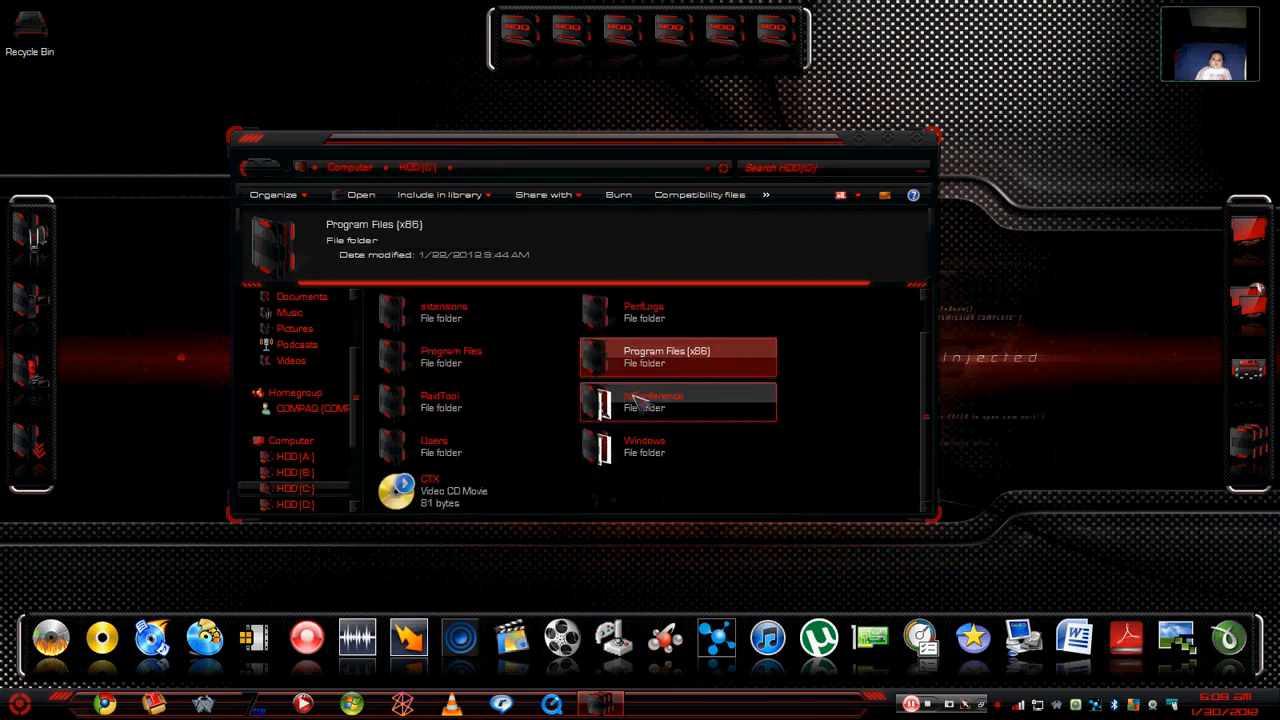
click(295, 488)
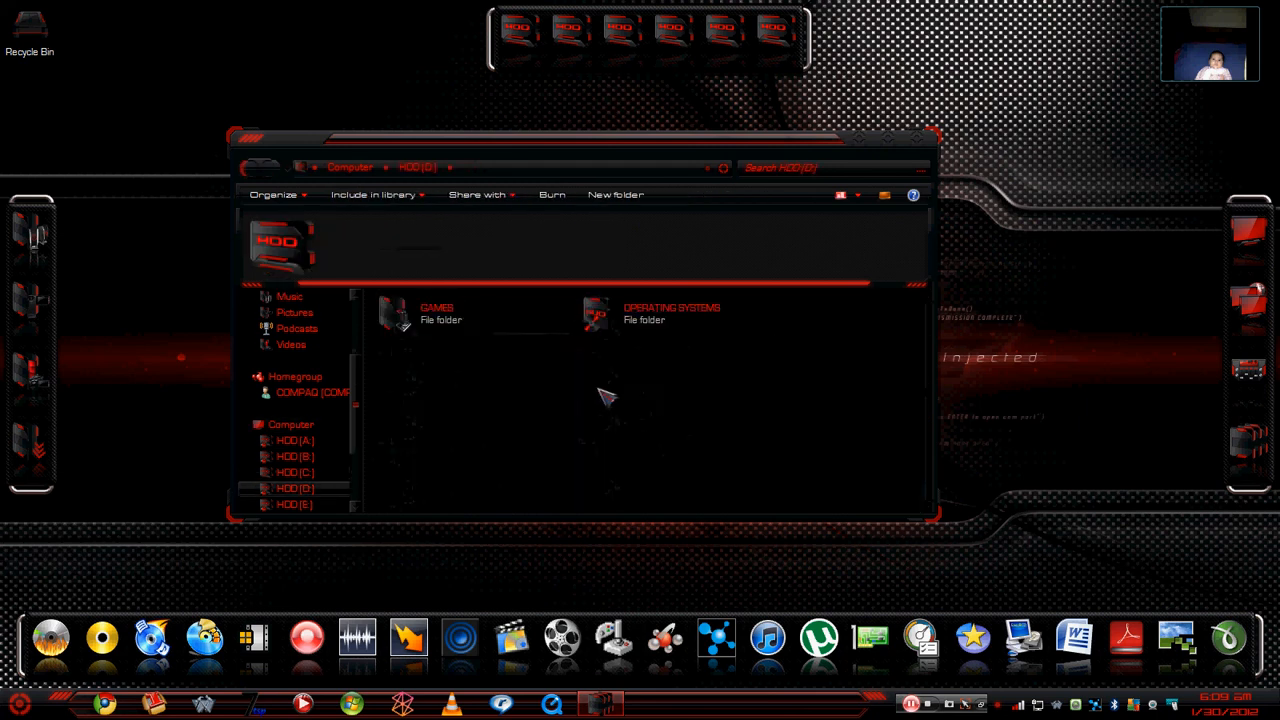
click(440, 313)
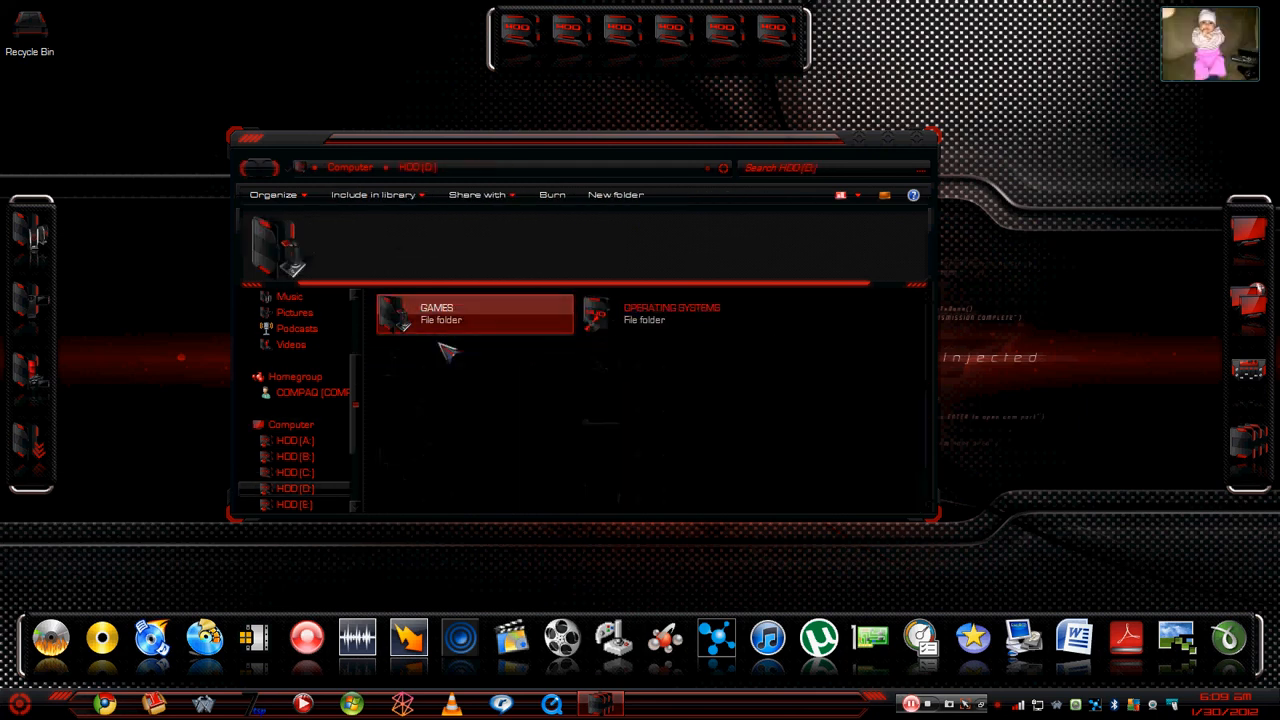
click(671, 313)
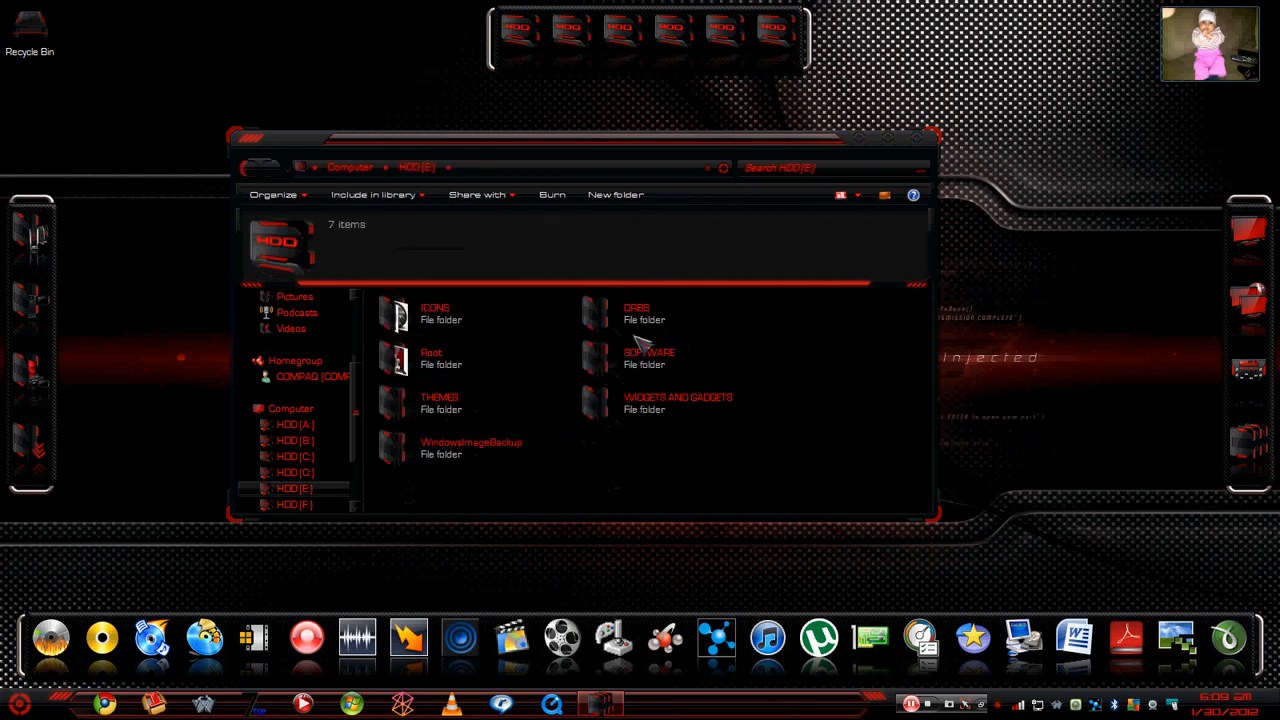
click(470, 448)
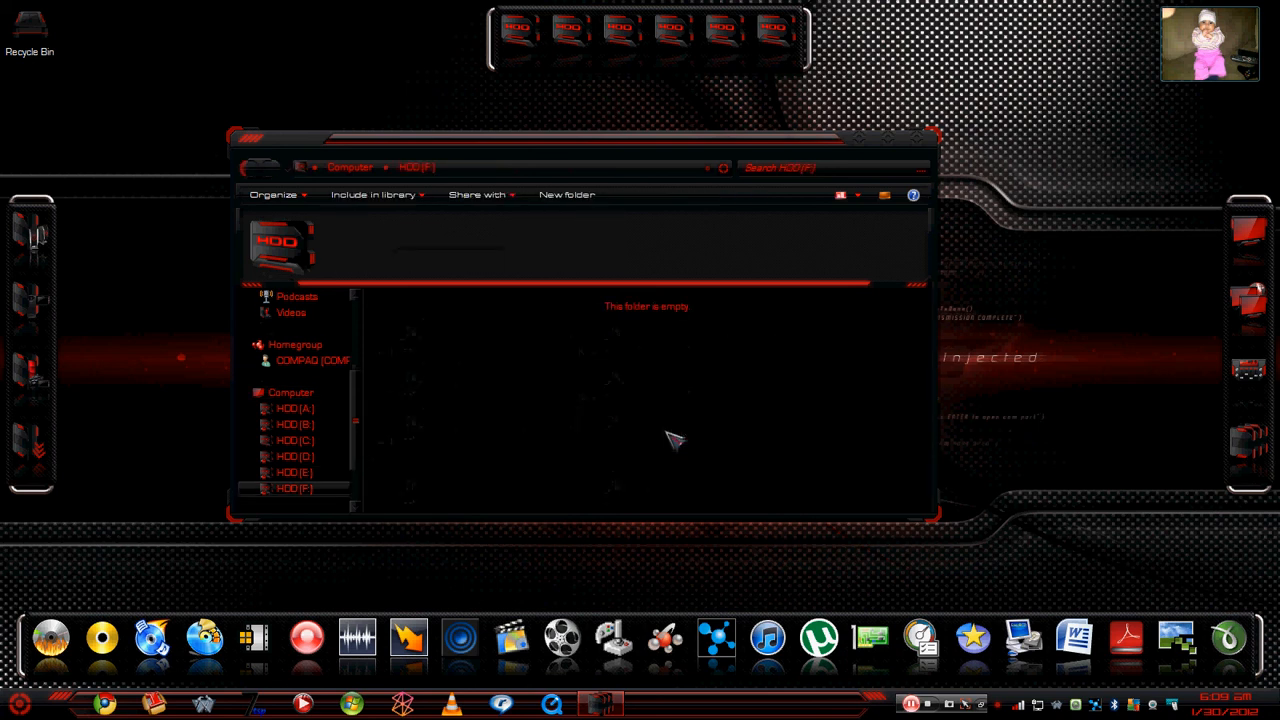
click(290, 392)
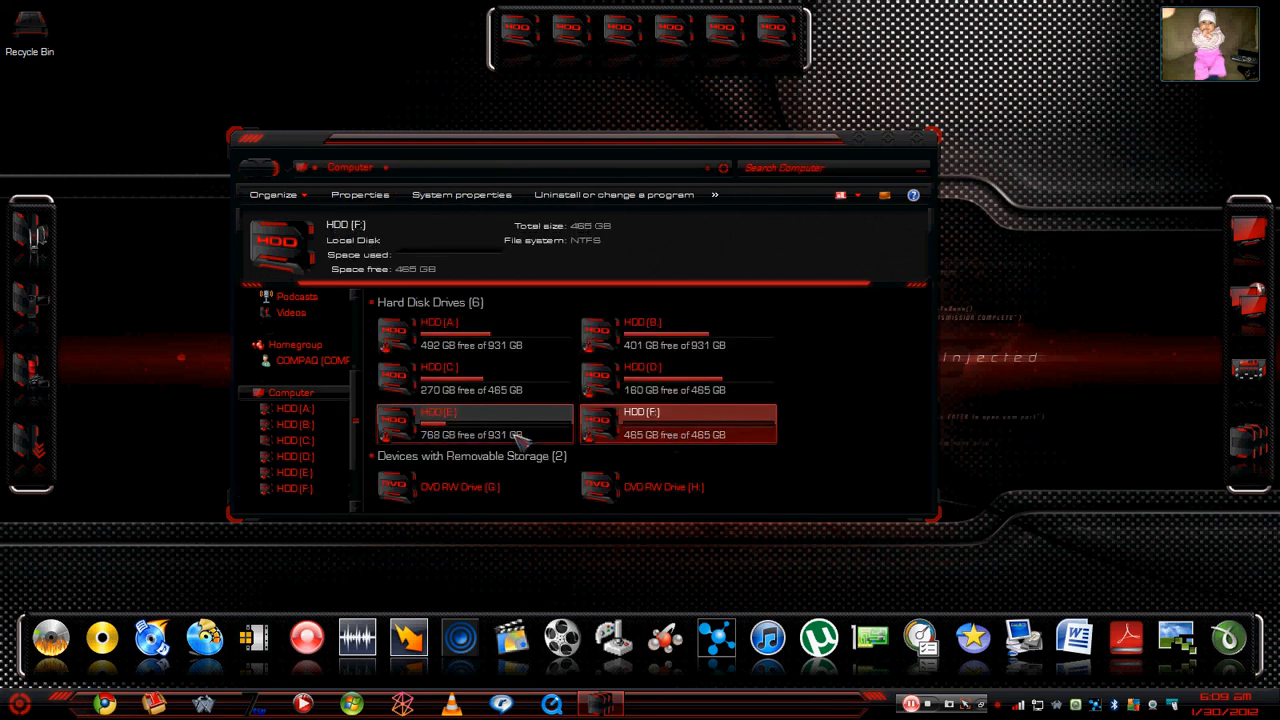
Check drive A and B sizes and the computer summary, then close the Computer window
click(470, 333)
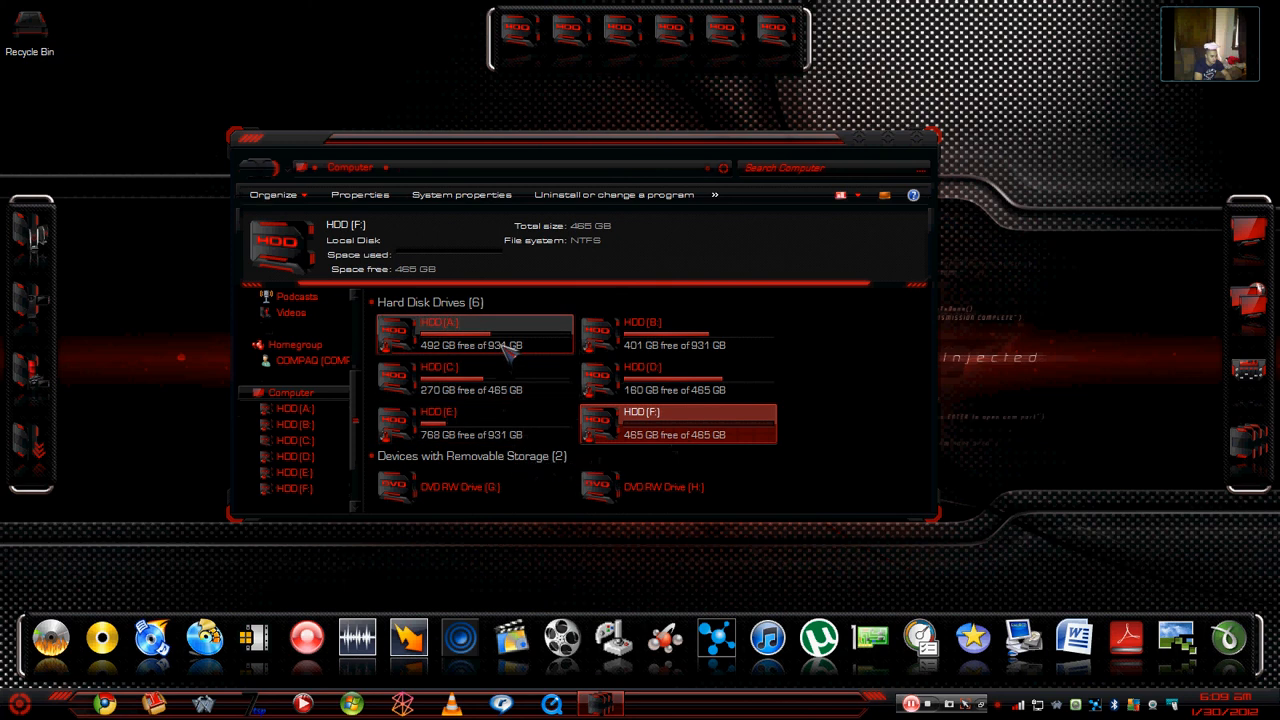
click(470, 330)
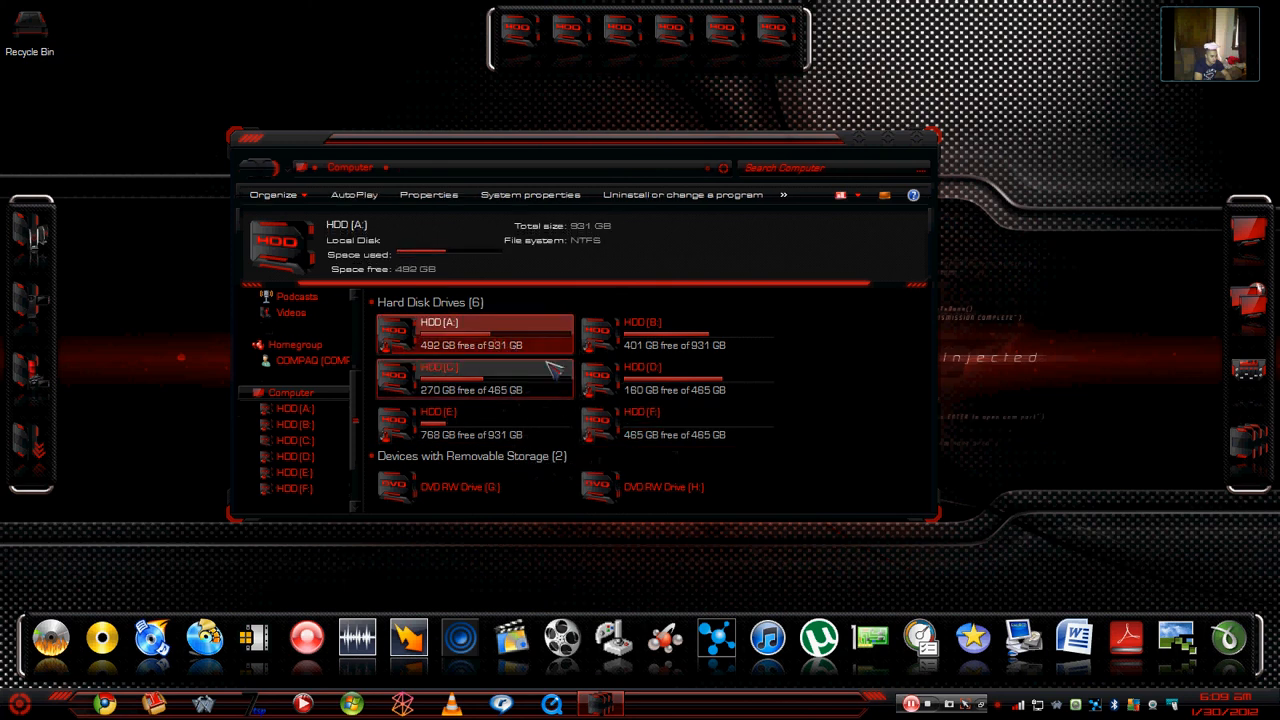
click(678, 333)
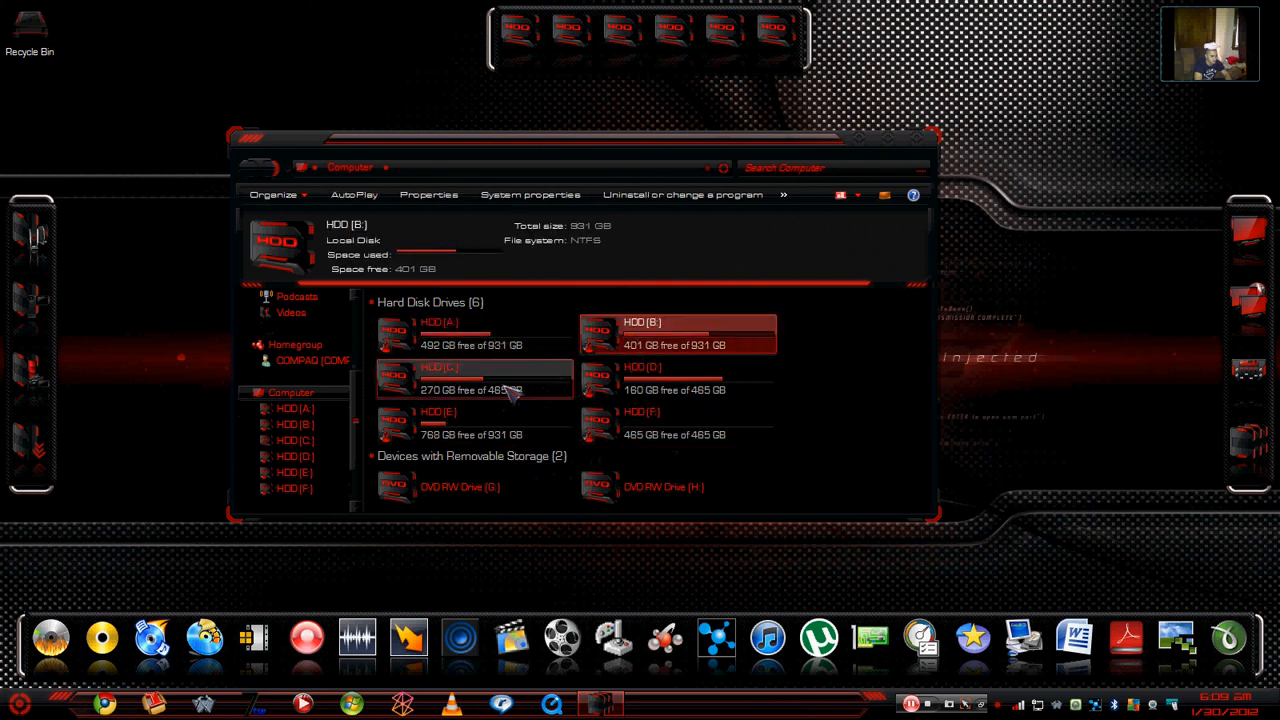
mouse_move(510, 393)
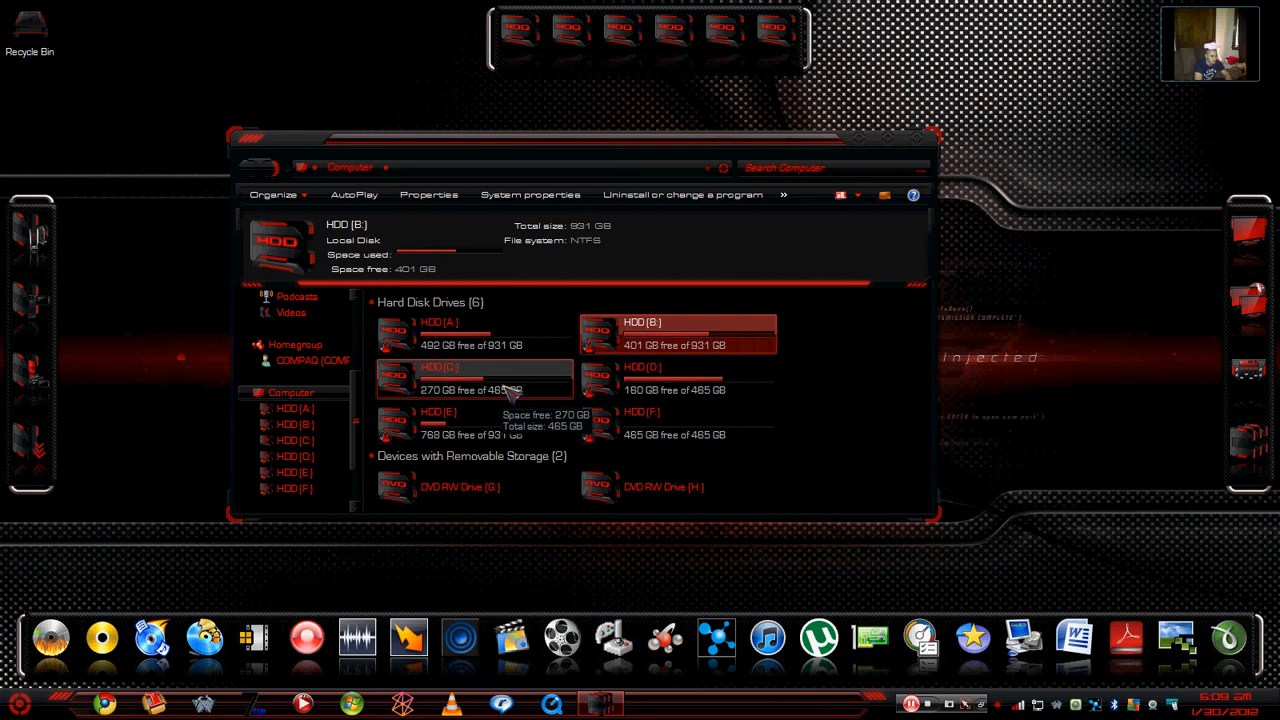
click(677, 378)
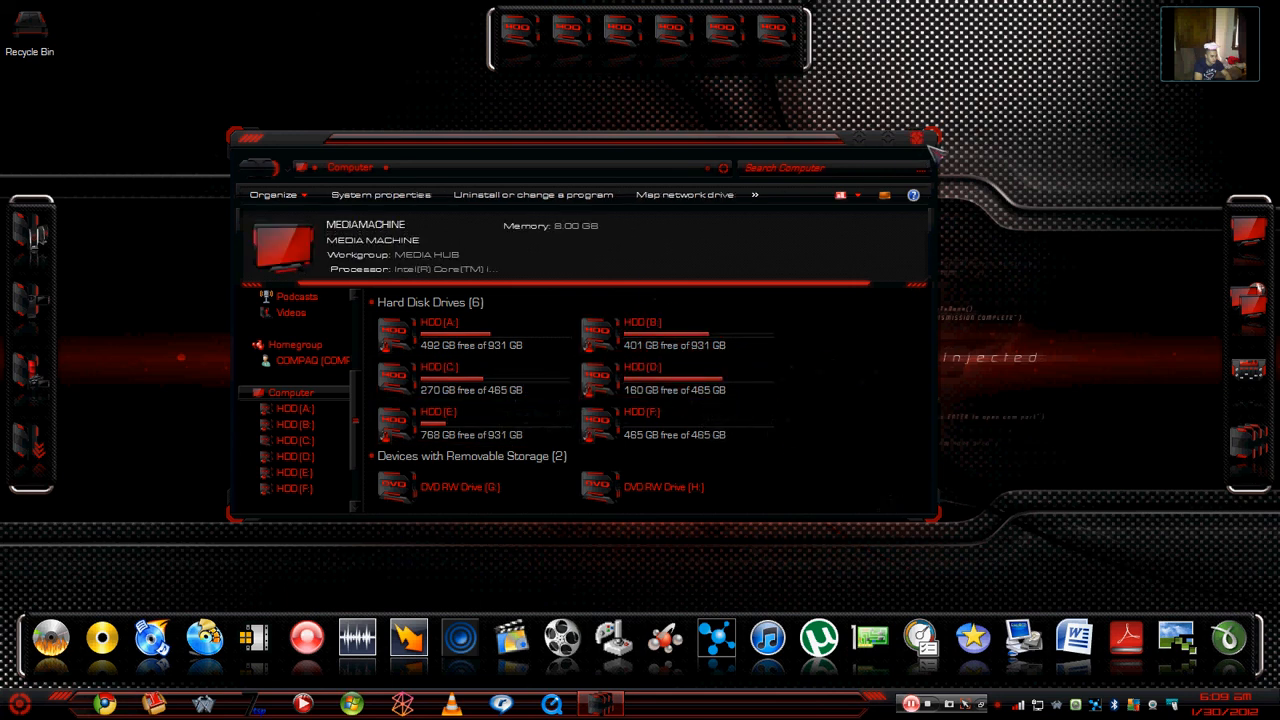
click(918, 137)
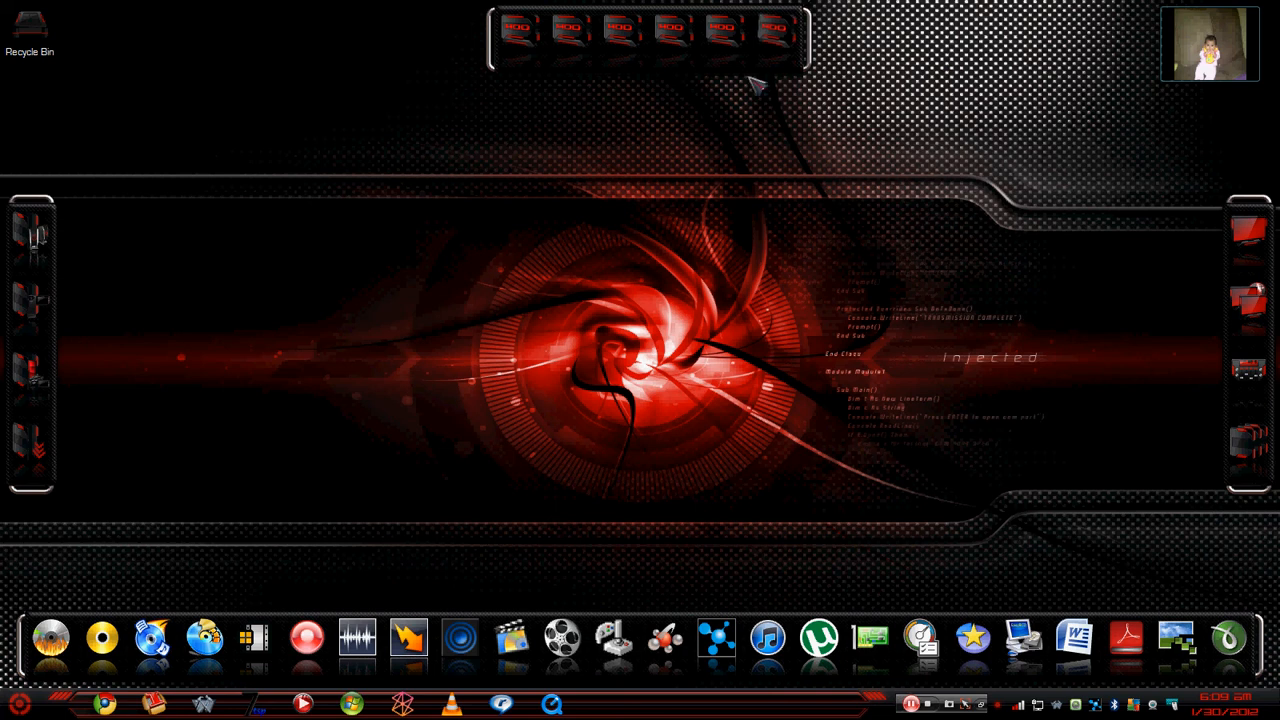
mouse_move(675, 470)
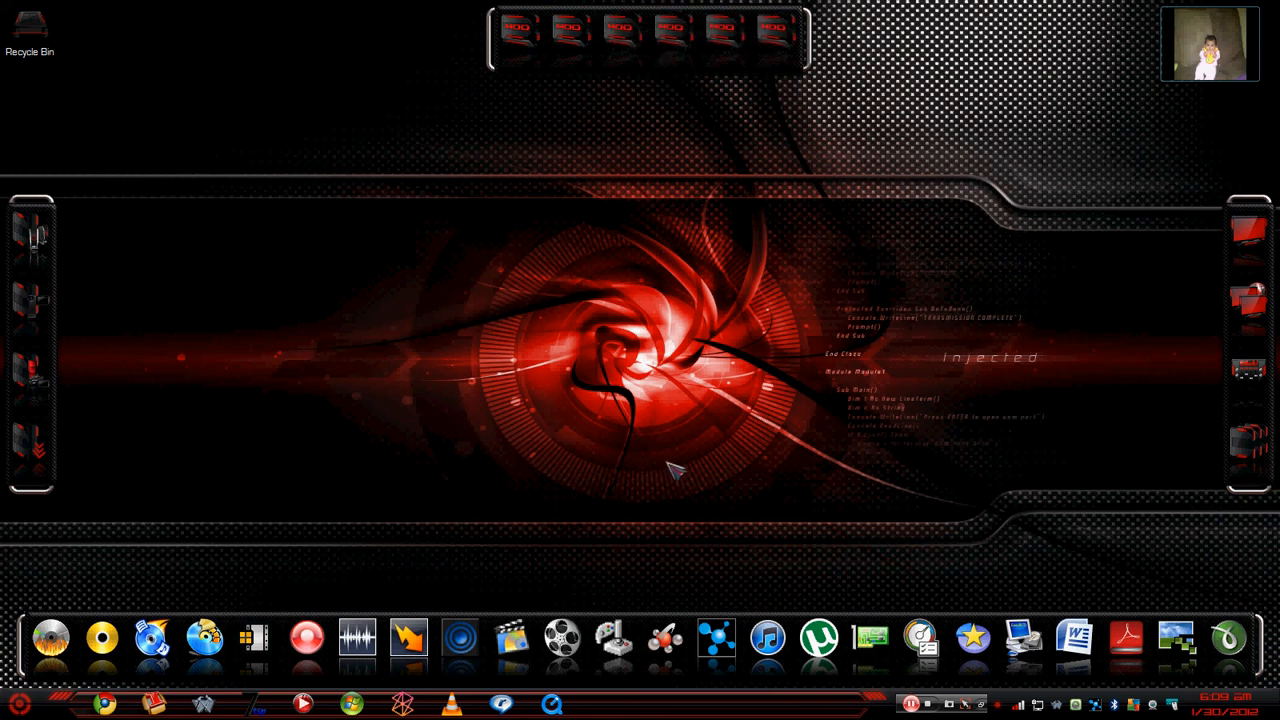